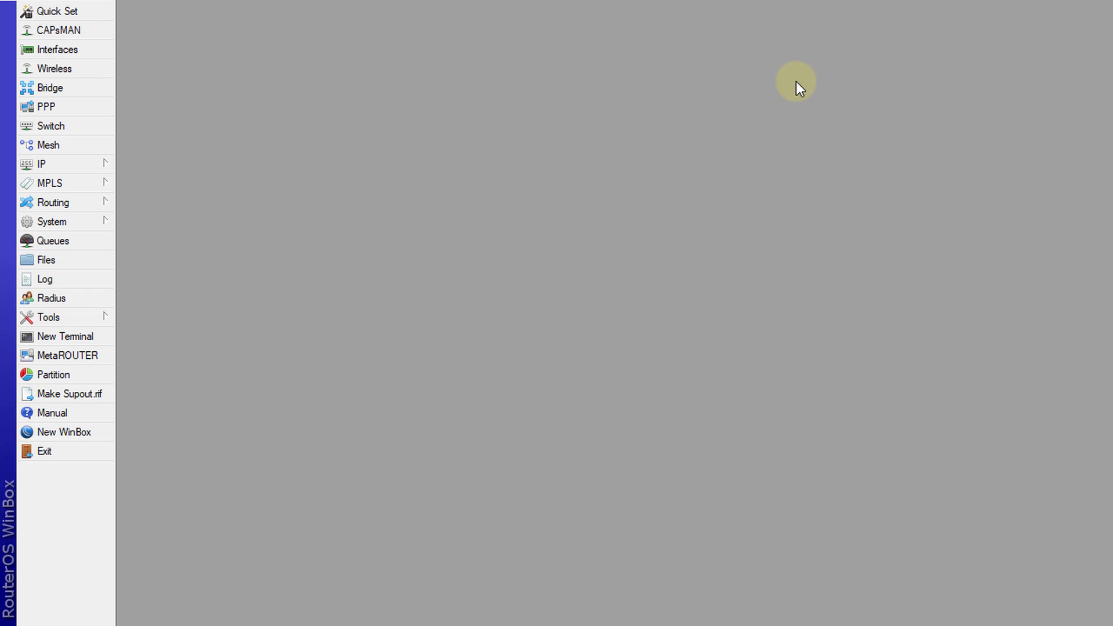
{"action": "mouse_move", "coordinate": [788, 87]}
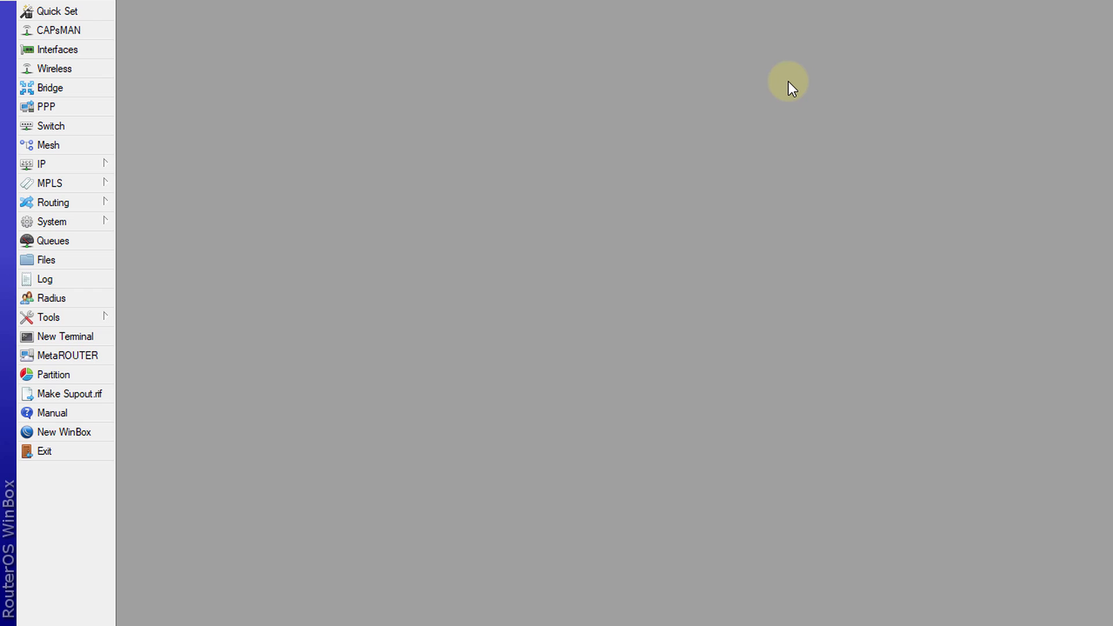
- Open IP > DHCP Server to show the dhcp server on the bridge interface
{"action": "left_click", "coordinate": [44, 164]}
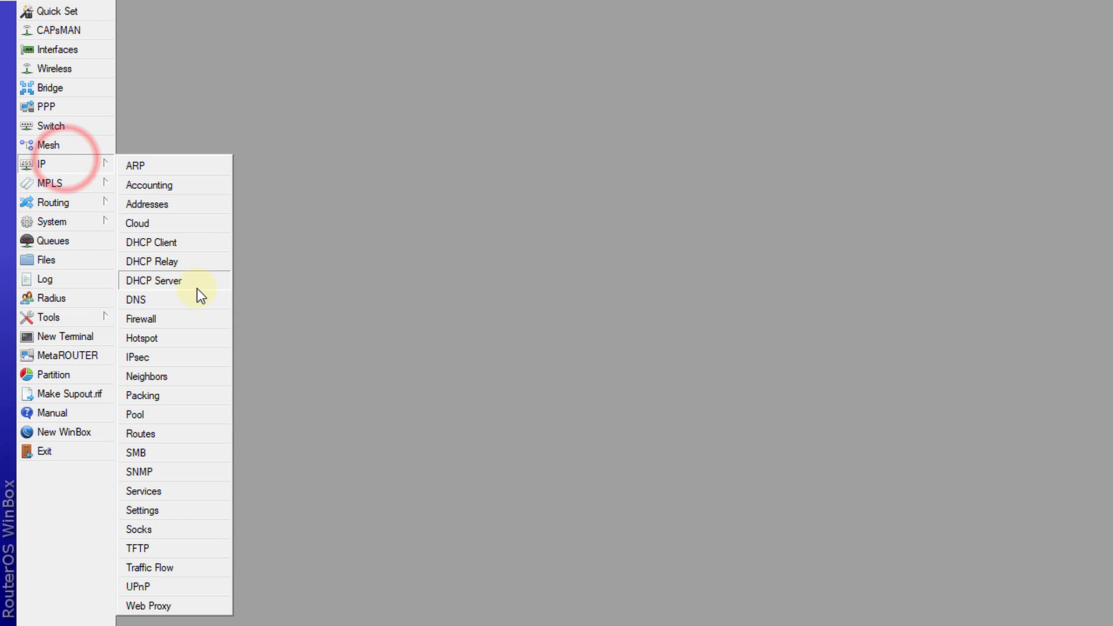
{"action": "left_click", "coordinate": [154, 281]}
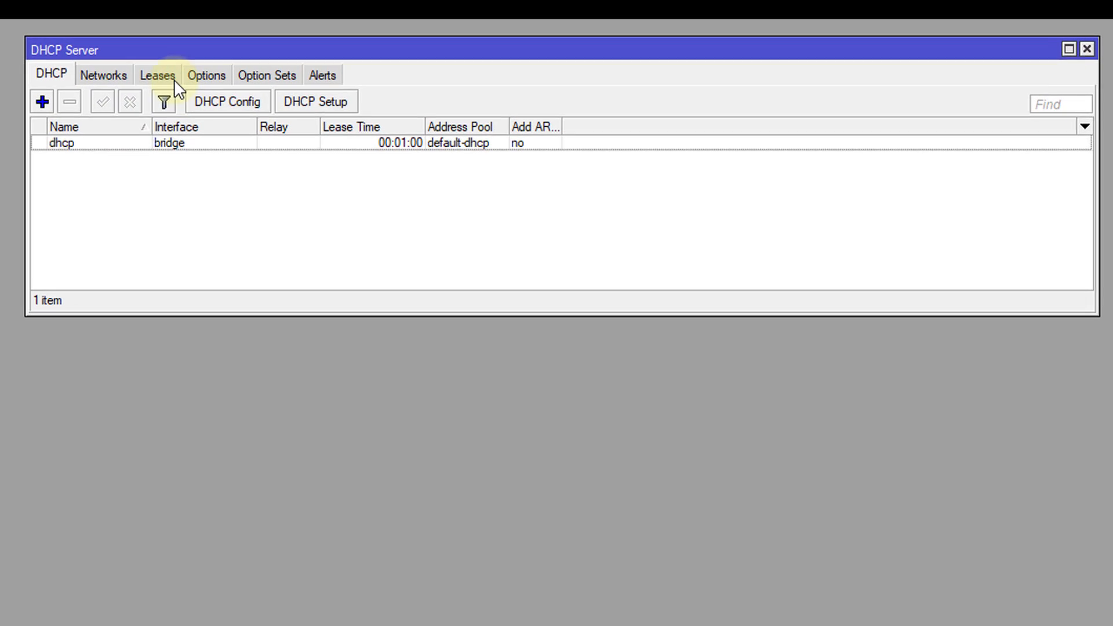
- Switch to the Leases tab to list the five bound client leases
{"action": "left_click", "coordinate": [157, 75]}
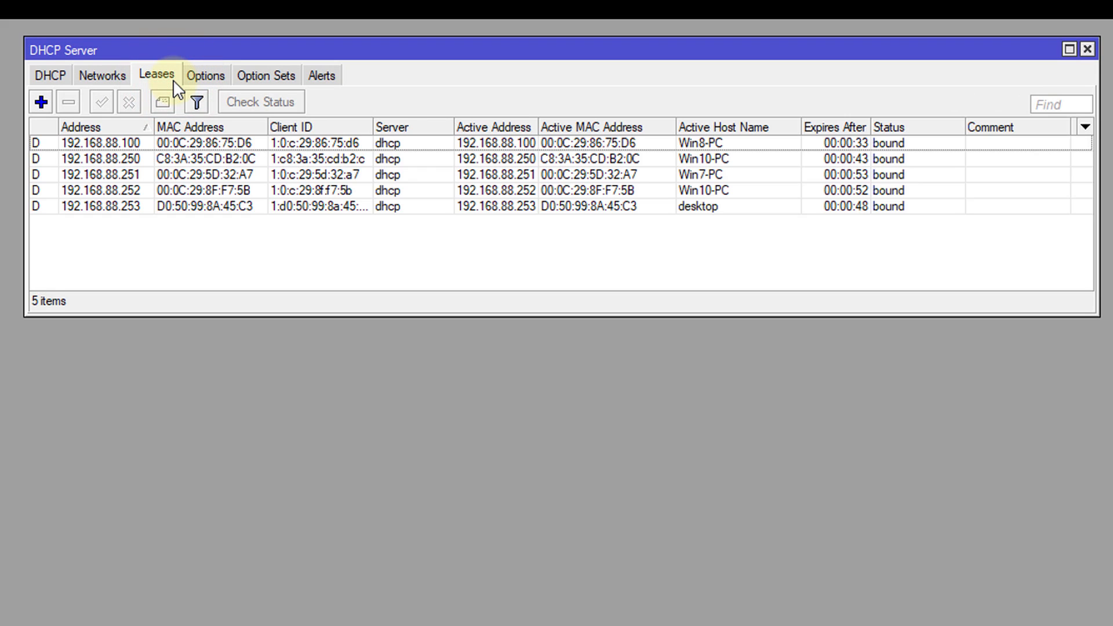
{"action": "mouse_move", "coordinate": [348, 268]}
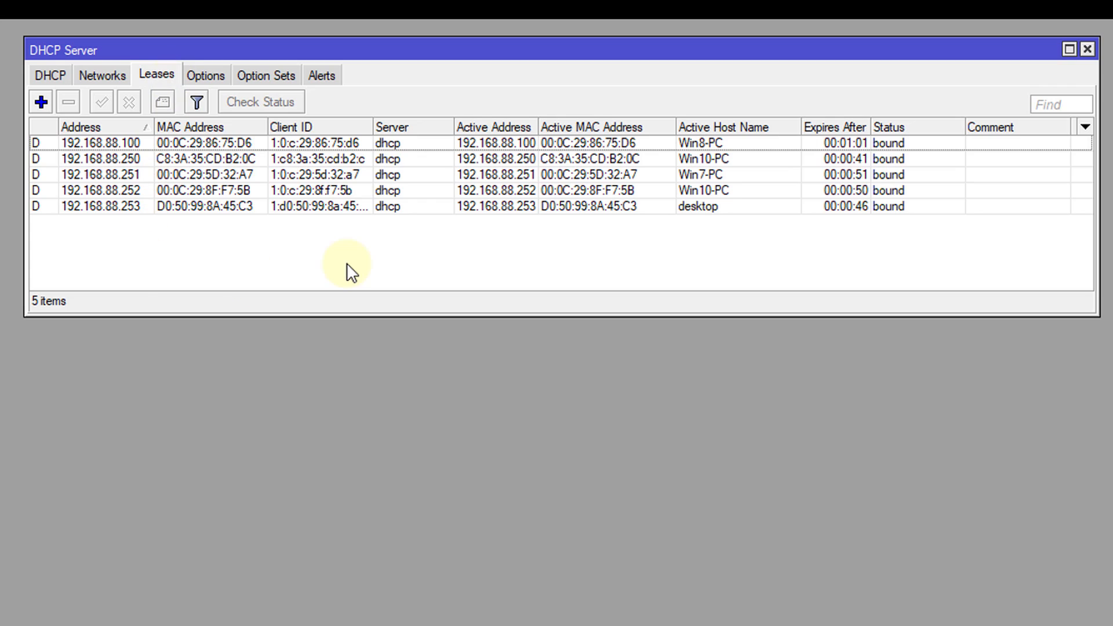
{"action": "mouse_move", "coordinate": [671, 247]}
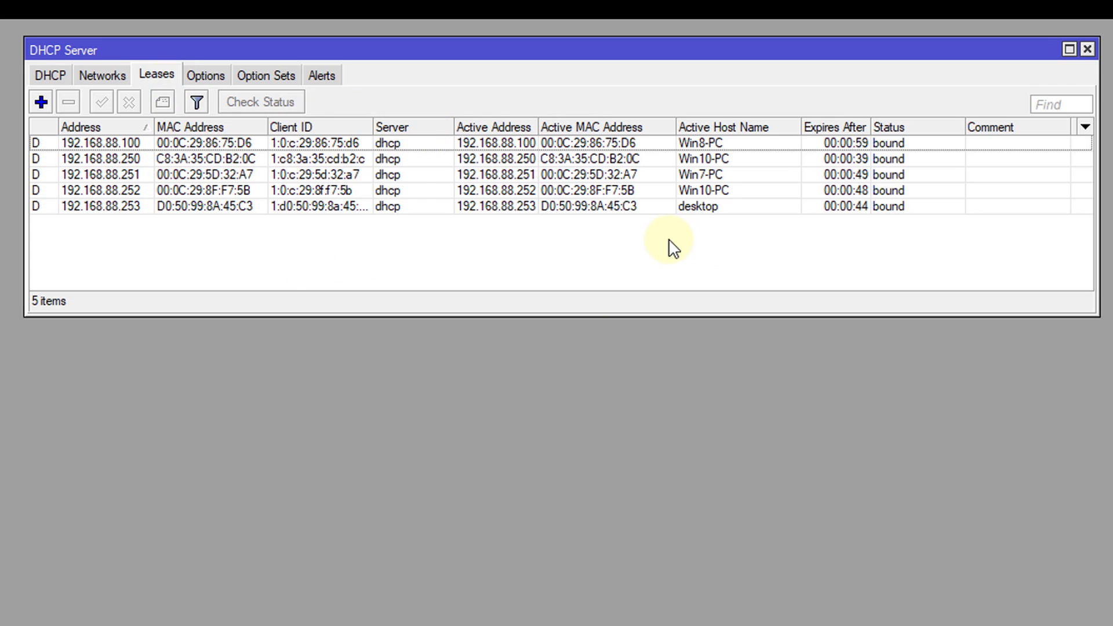
{"action": "mouse_move", "coordinate": [814, 216]}
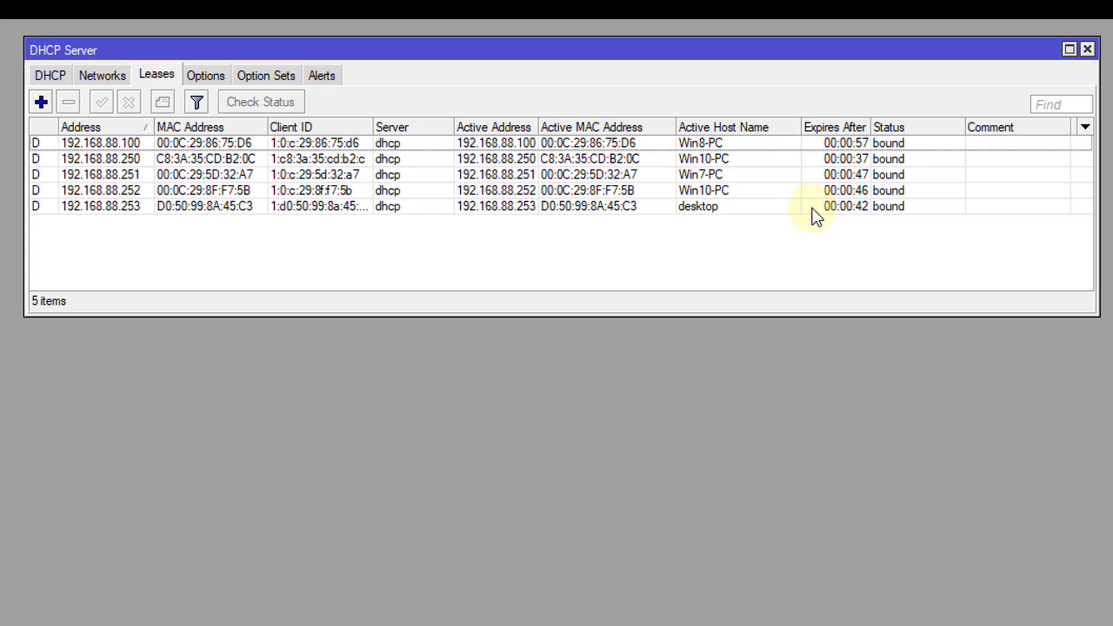
{"action": "mouse_move", "coordinate": [675, 277]}
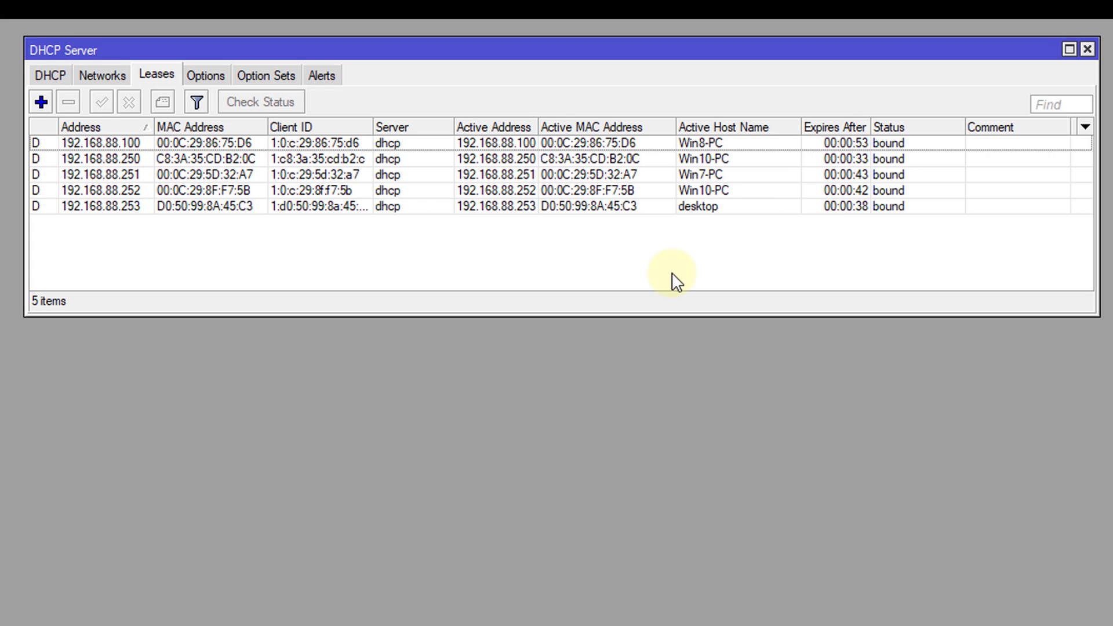
{"action": "mouse_move", "coordinate": [23, 168]}
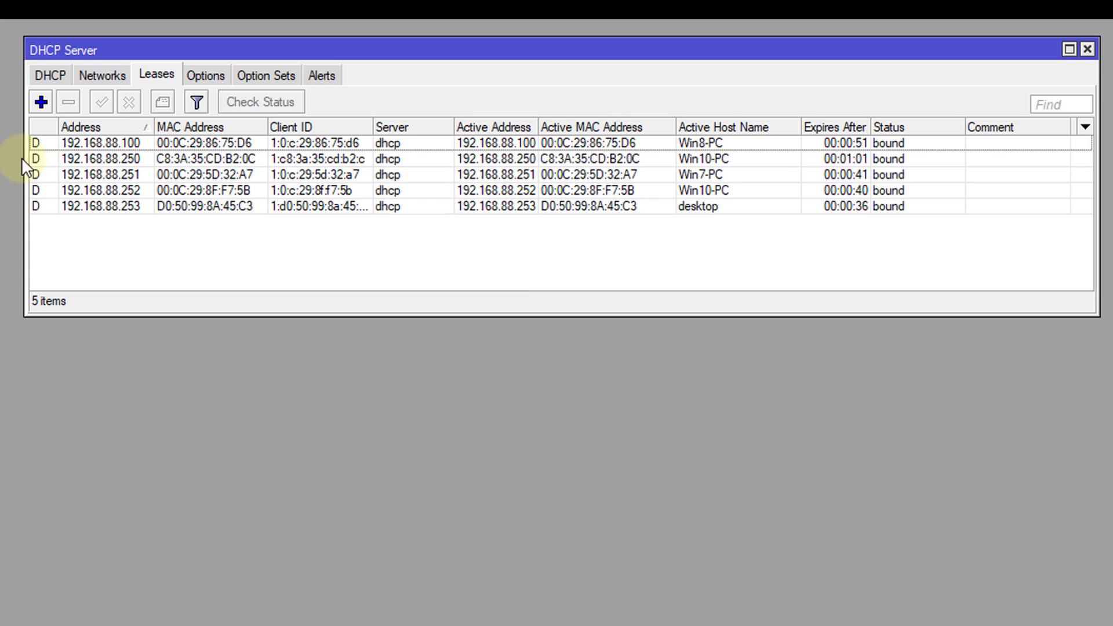
{"action": "mouse_move", "coordinate": [43, 156]}
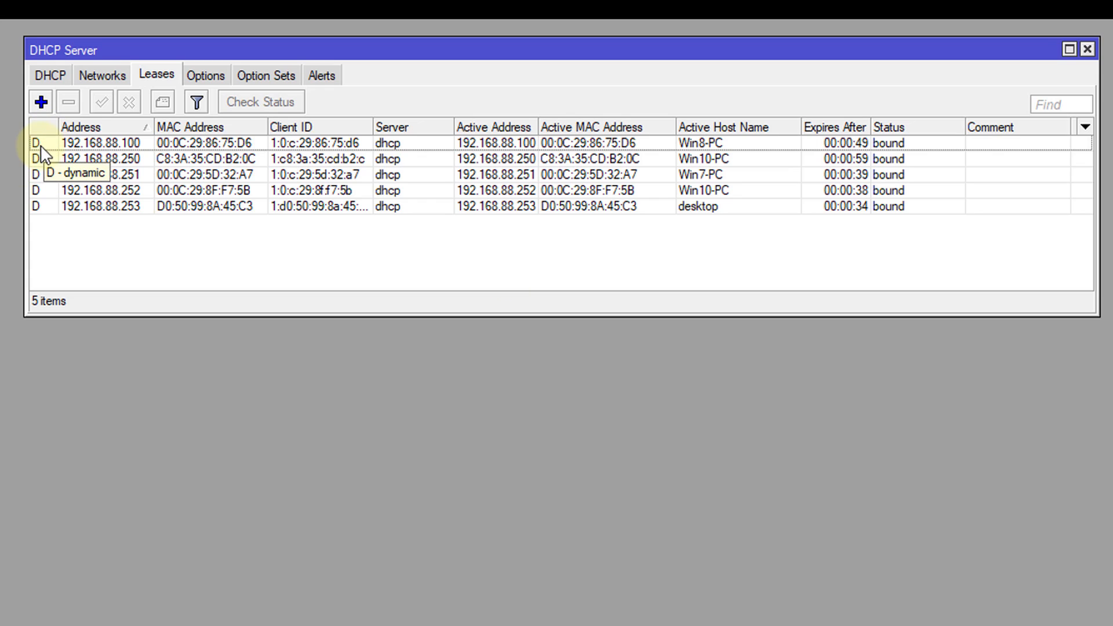
{"action": "mouse_move", "coordinate": [116, 156]}
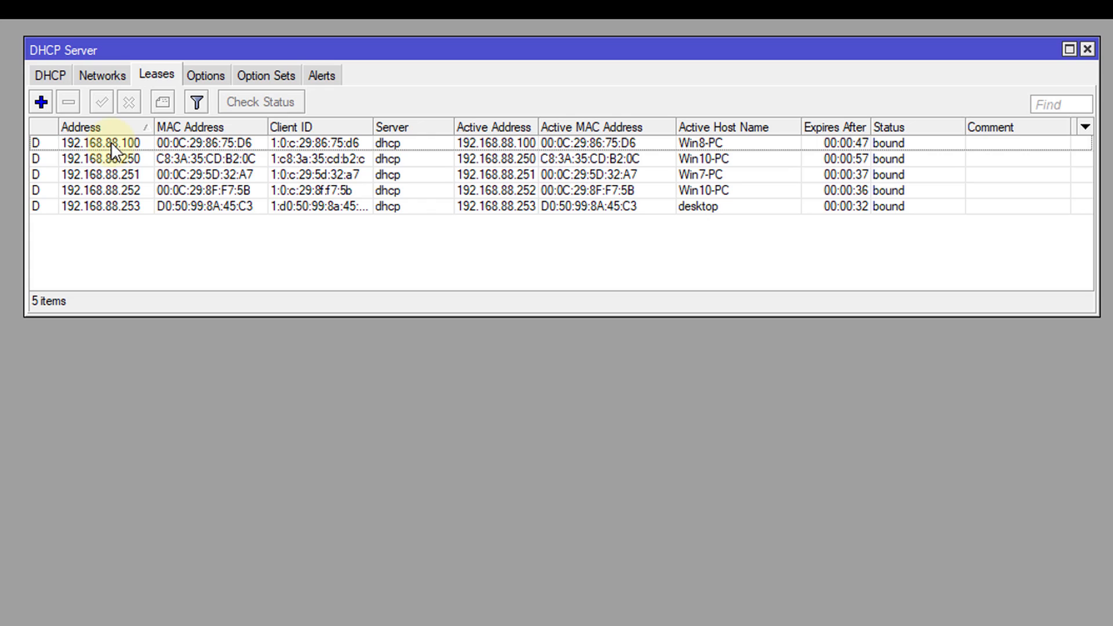
{"action": "mouse_move", "coordinate": [144, 149]}
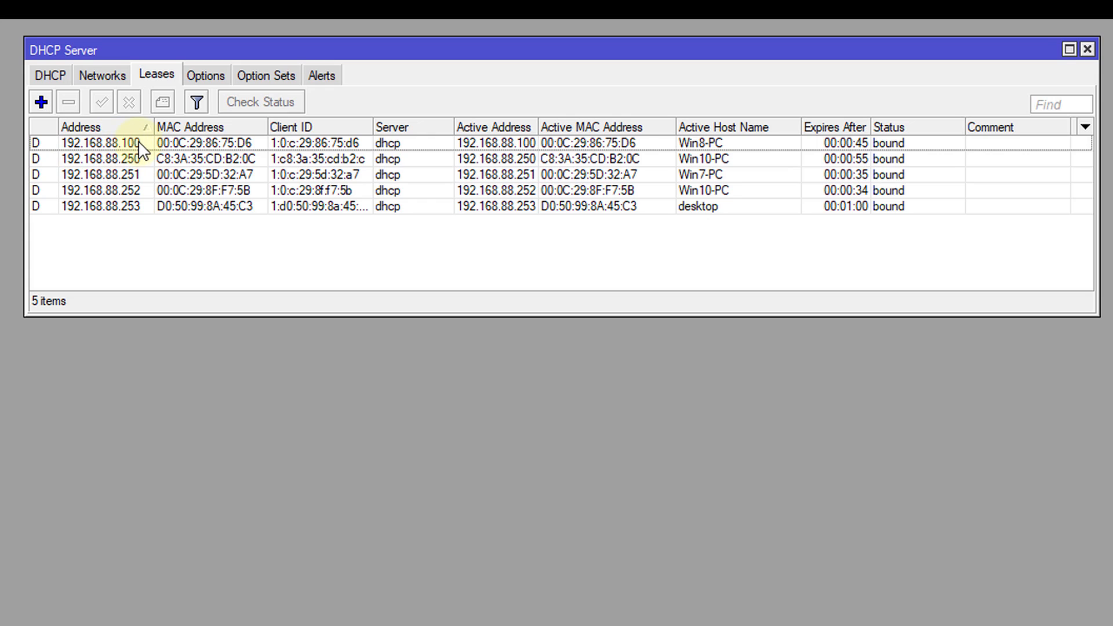
{"action": "mouse_move", "coordinate": [136, 207]}
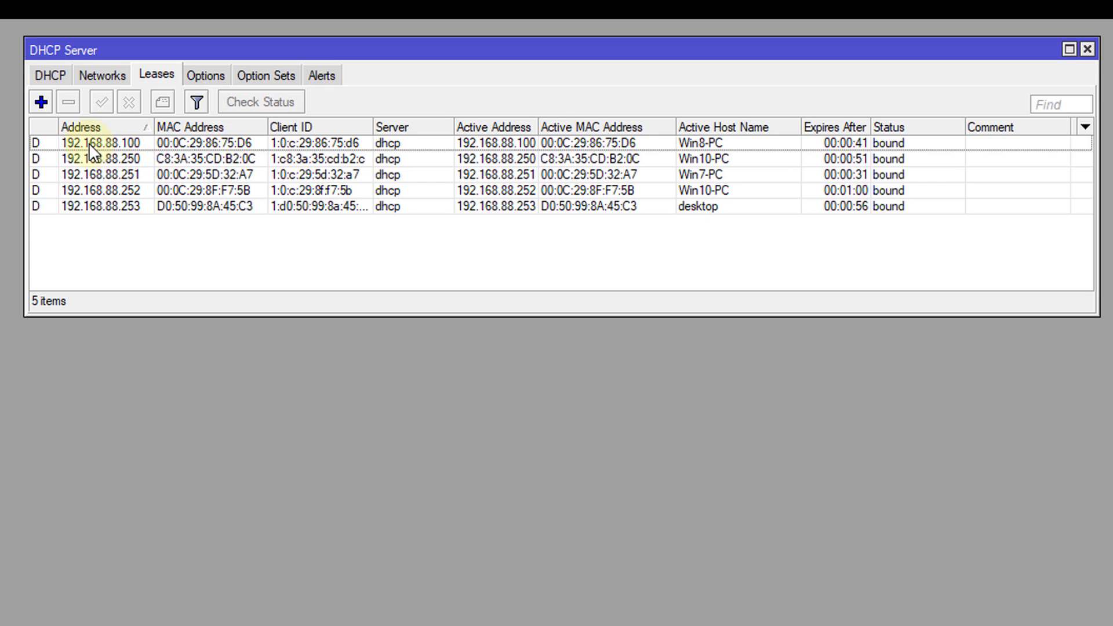
{"action": "left_click", "coordinate": [115, 144]}
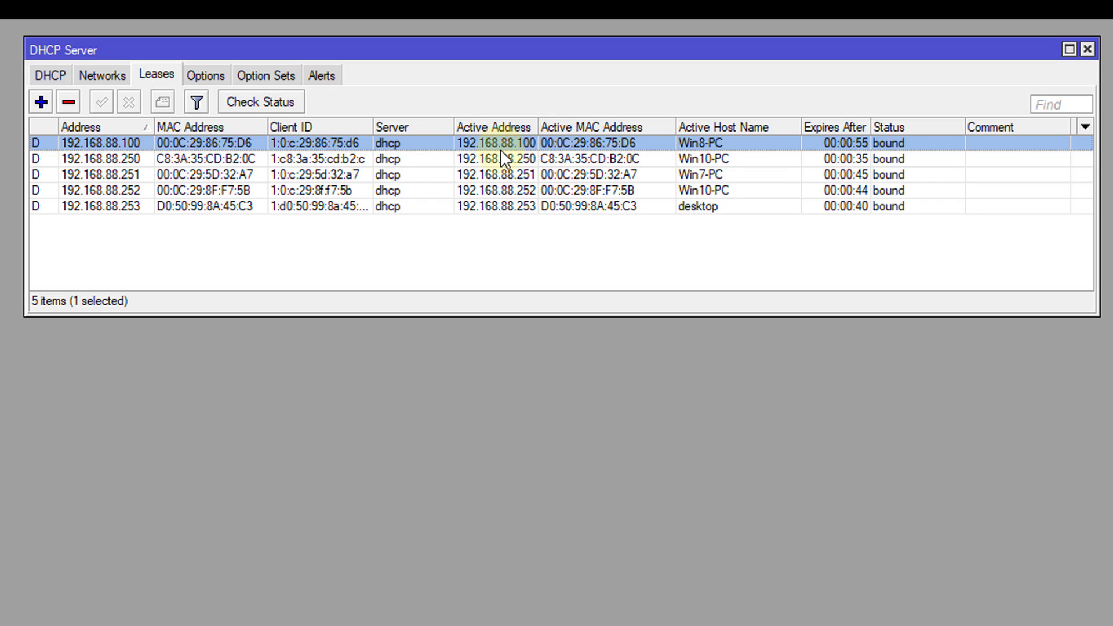
{"action": "mouse_move", "coordinate": [340, 263]}
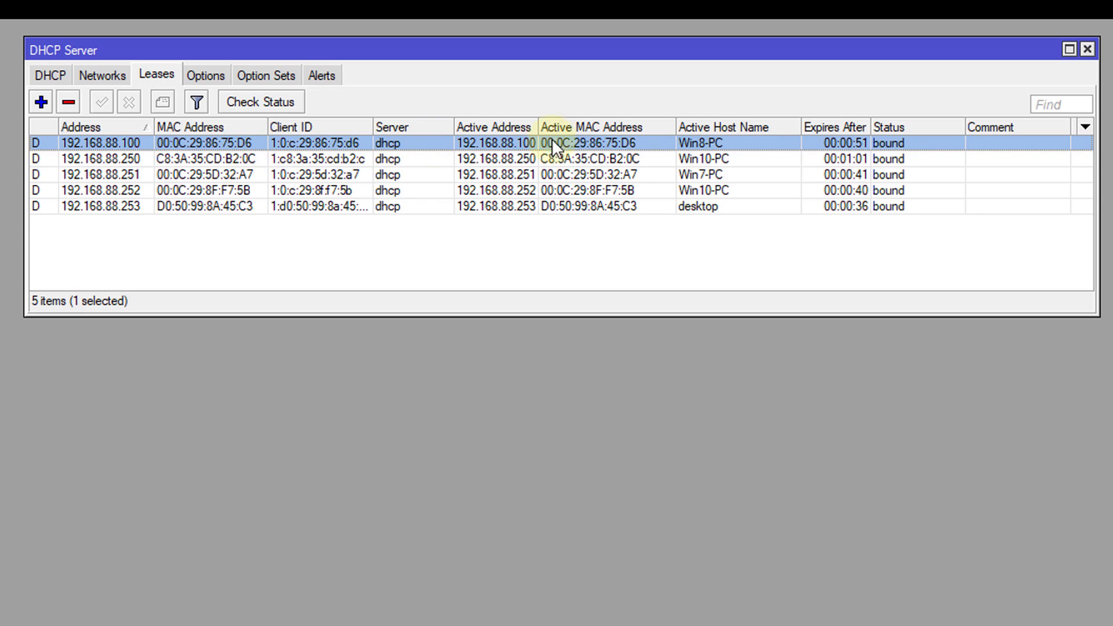
{"action": "mouse_move", "coordinate": [600, 152]}
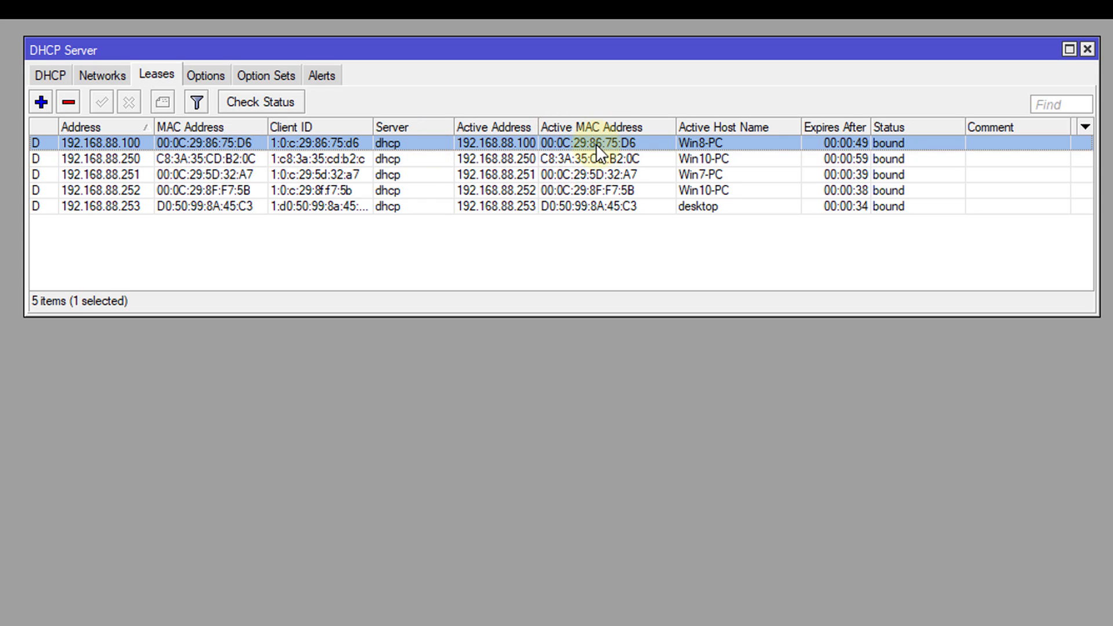
{"action": "mouse_move", "coordinate": [478, 149]}
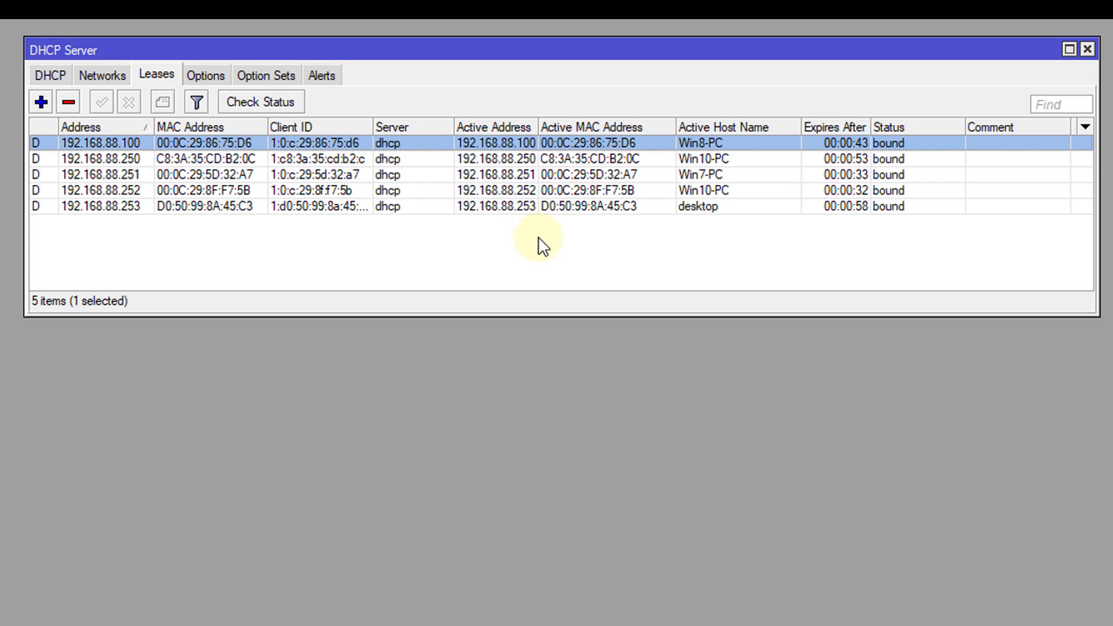
{"action": "mouse_move", "coordinate": [741, 152]}
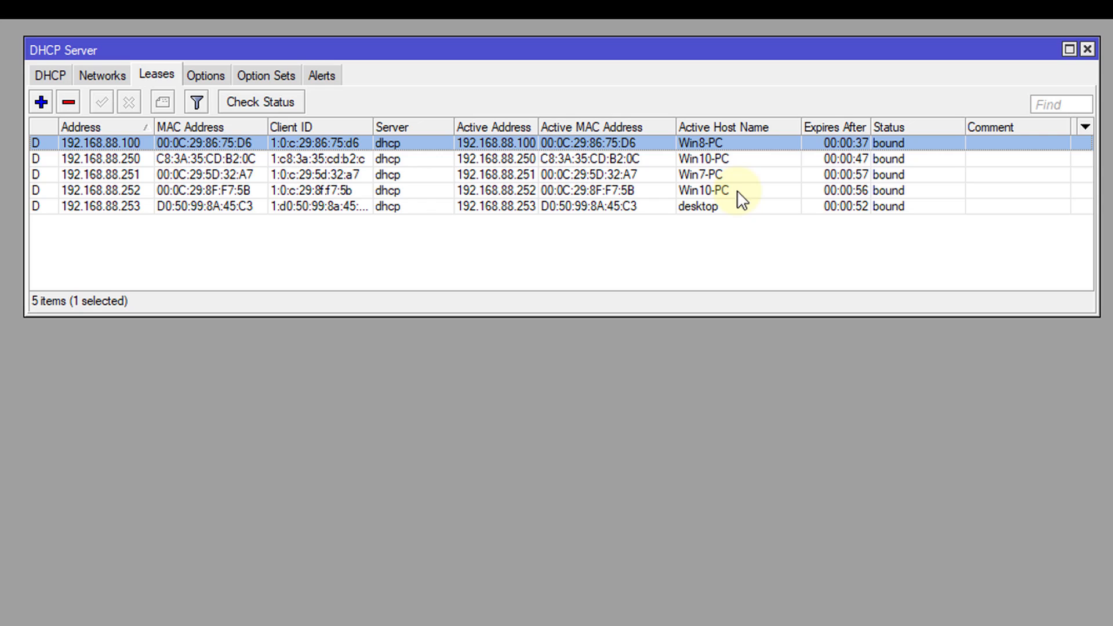
{"action": "mouse_move", "coordinate": [820, 144]}
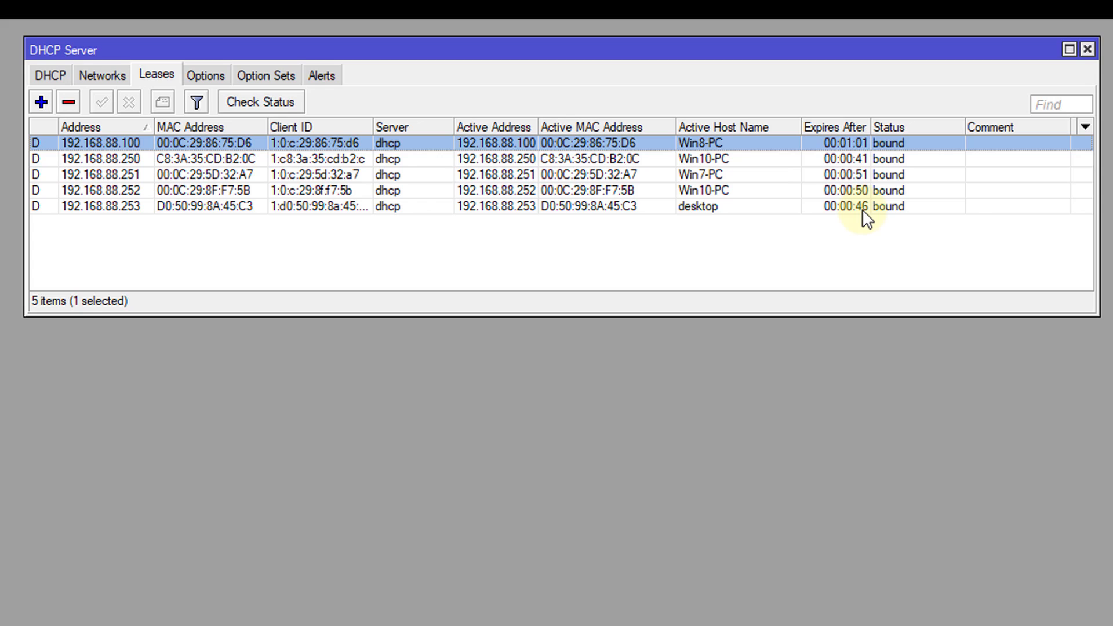
{"action": "mouse_move", "coordinate": [857, 233]}
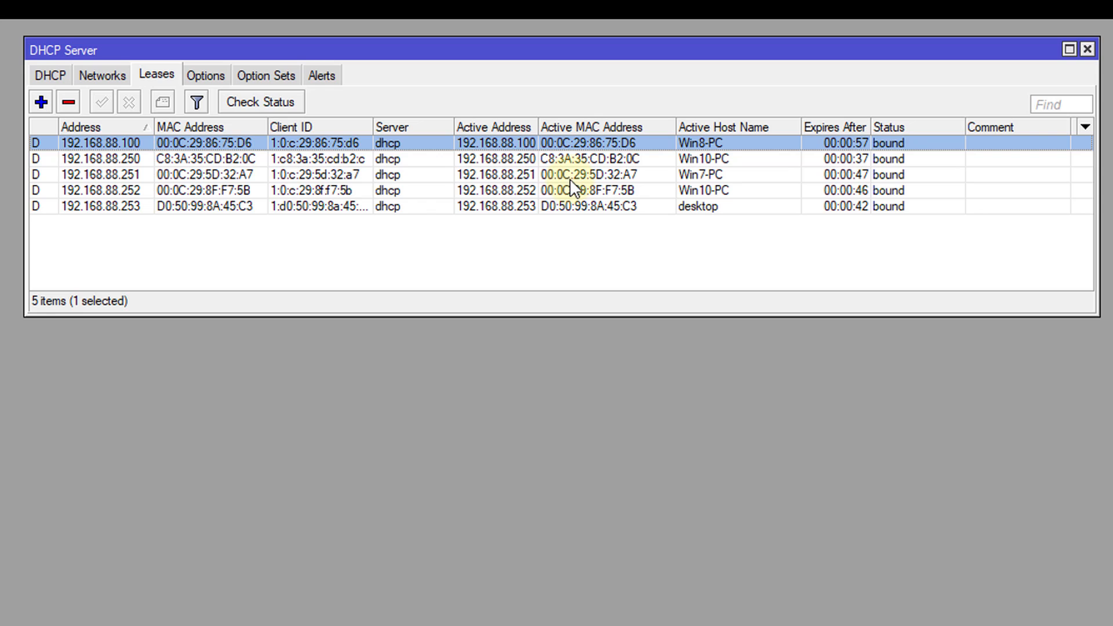
{"action": "left_click", "coordinate": [49, 75]}
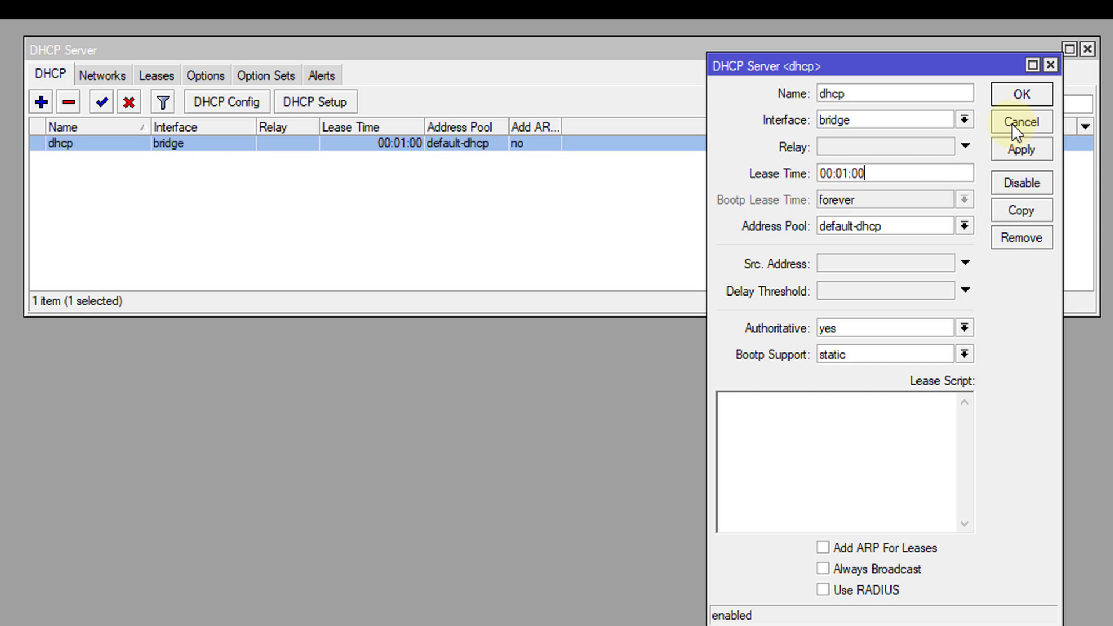
{"action": "mouse_move", "coordinate": [890, 71]}
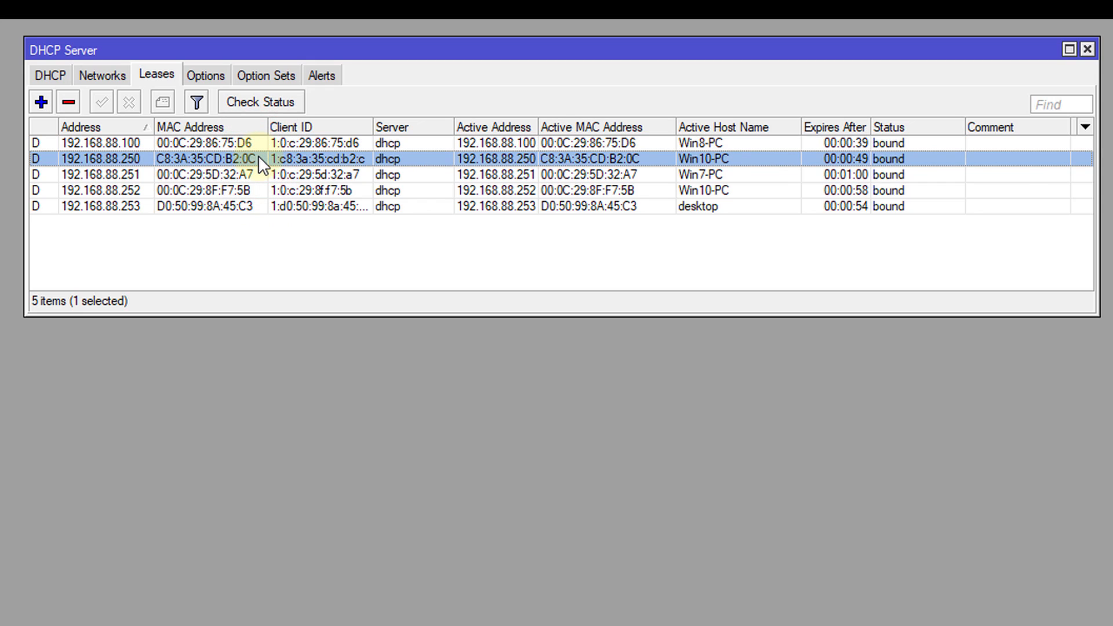
{"action": "mouse_move", "coordinate": [745, 164]}
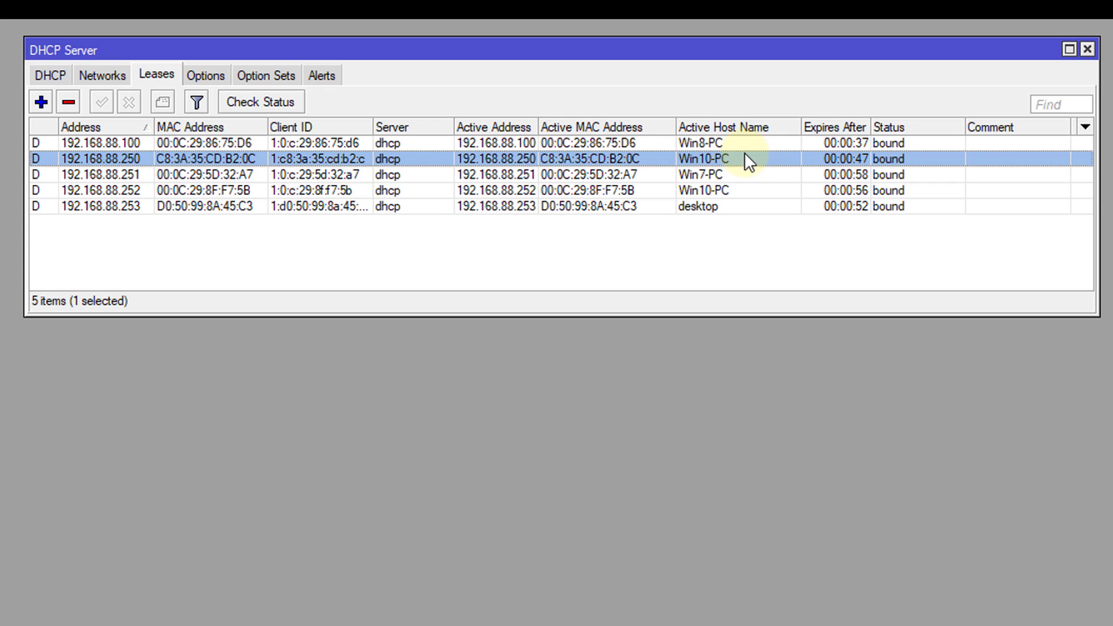
{"action": "mouse_move", "coordinate": [696, 167]}
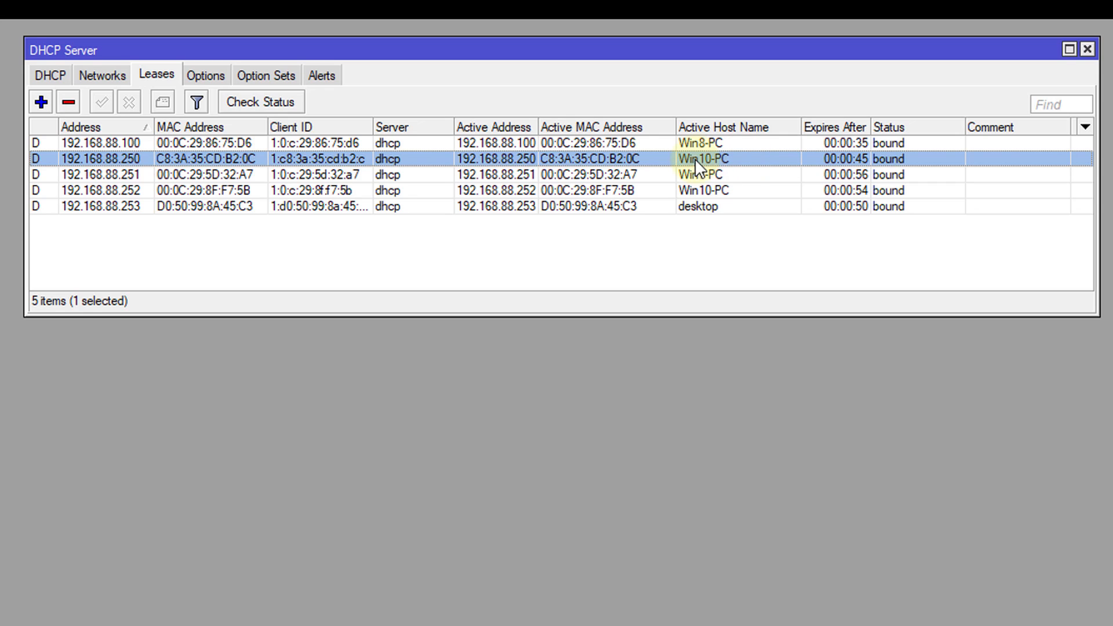
{"action": "mouse_move", "coordinate": [261, 168]}
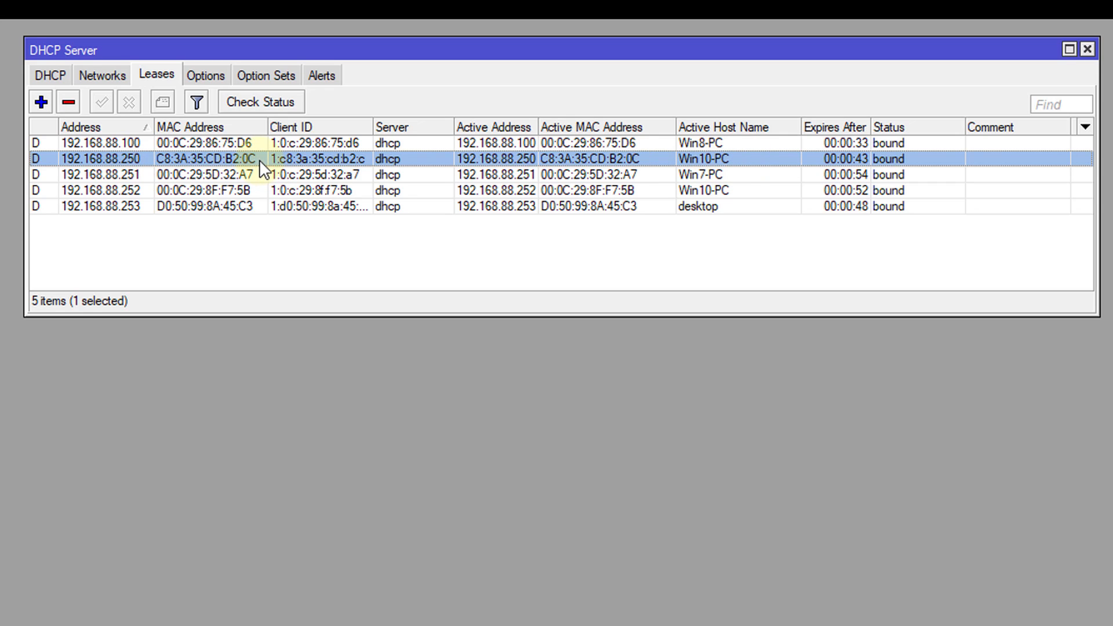
- Open the Win10-PC lease at 192.168.88.250 and convert it to a static lease
{"action": "double_click", "coordinate": [202, 158]}
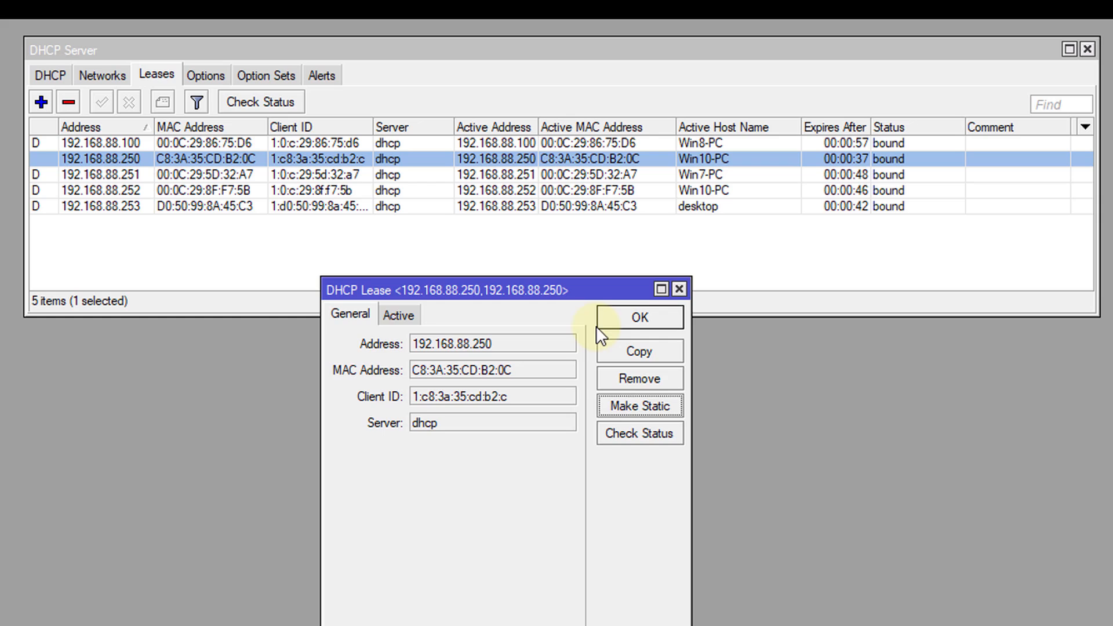
{"action": "left_click", "coordinate": [638, 317]}
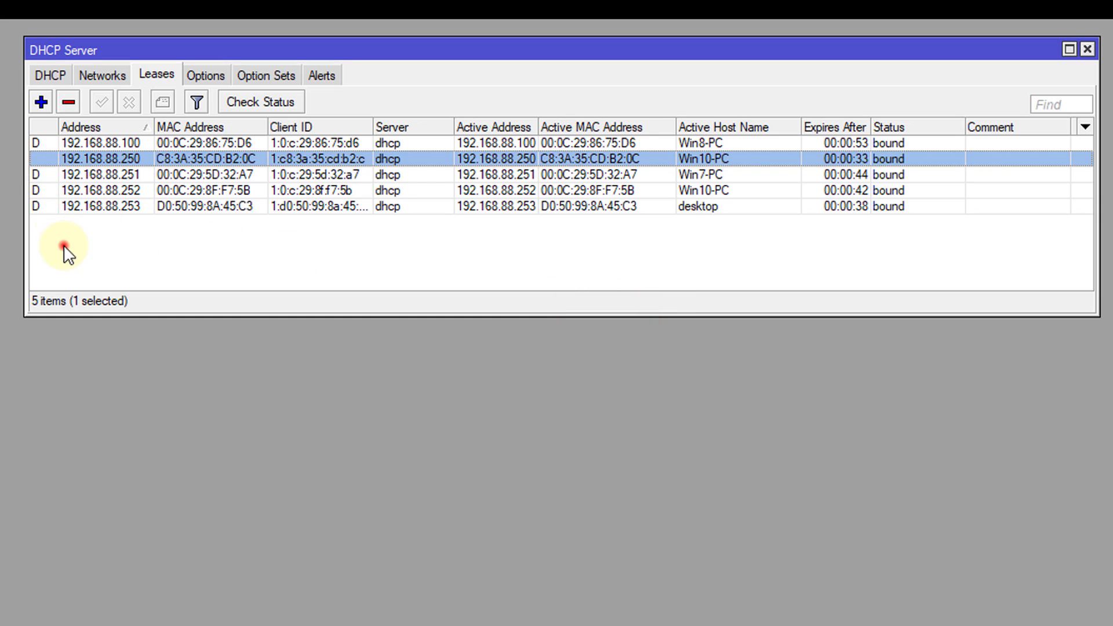
{"action": "left_click", "coordinate": [64, 246]}
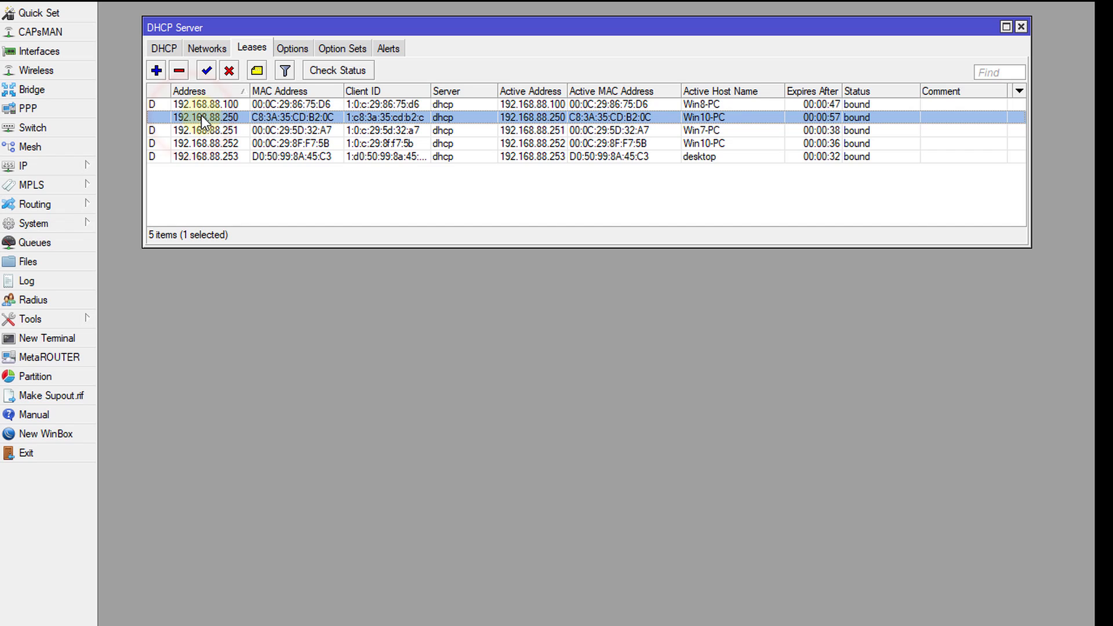
- Edit the Win10-PC lease address from .250 to 192.168.88.200, then apply and OK
{"action": "double_click", "coordinate": [204, 117]}
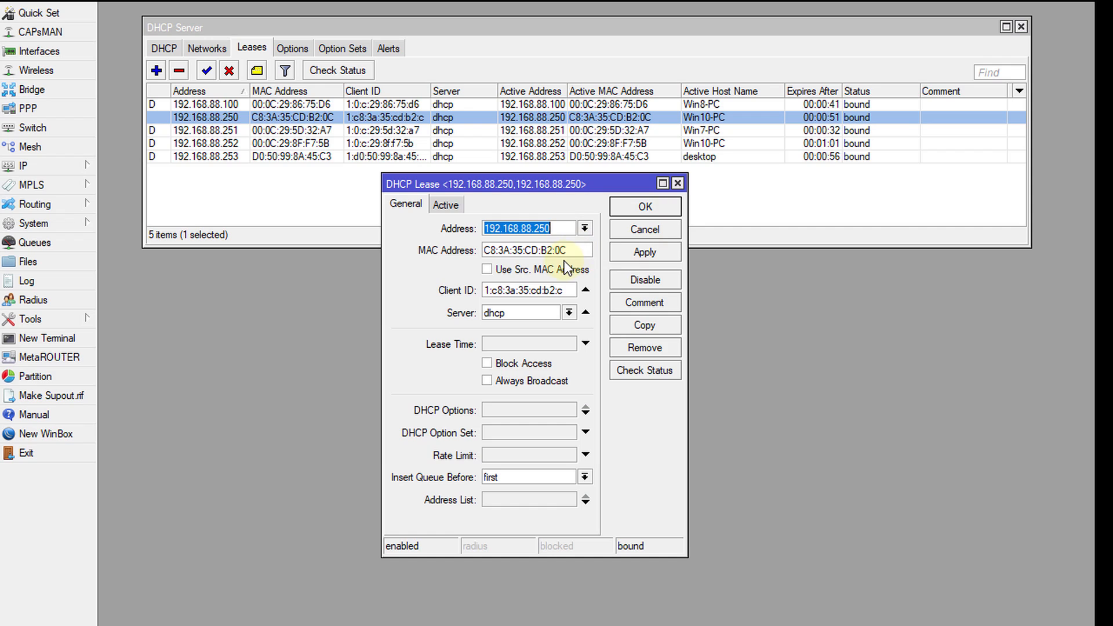
{"action": "left_click", "coordinate": [538, 229]}
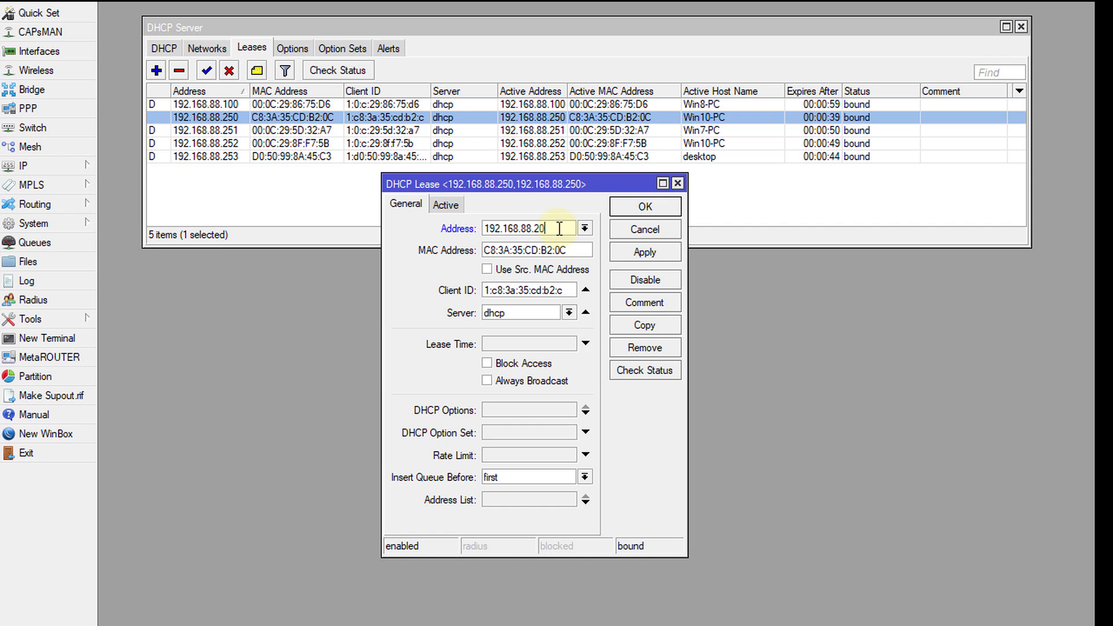
{"action": "type", "text": "0"}
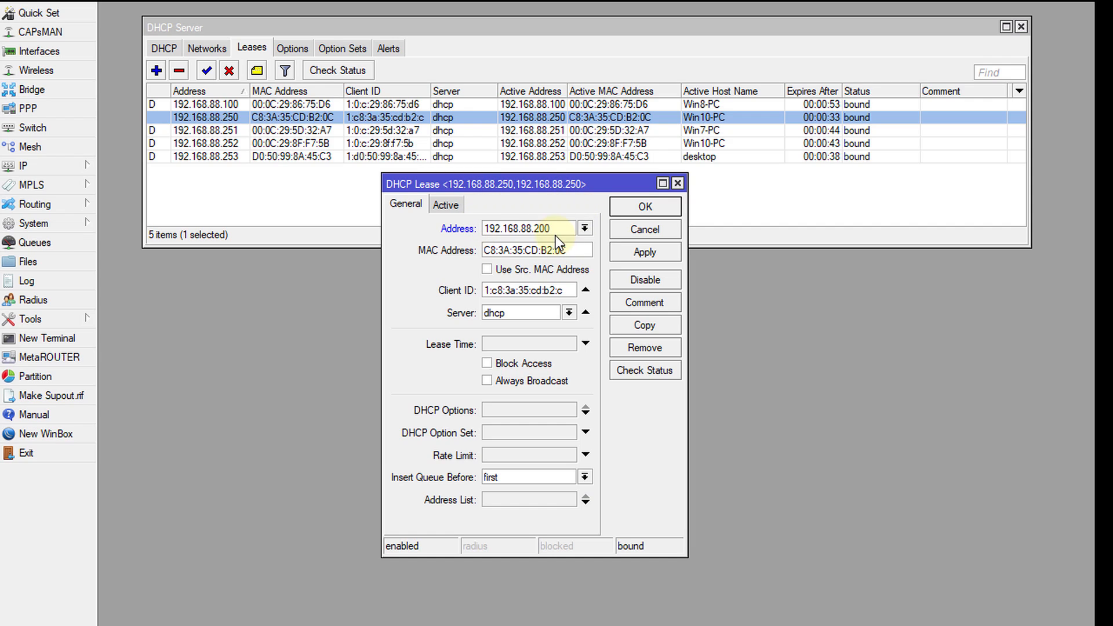
{"action": "left_click", "coordinate": [488, 228]}
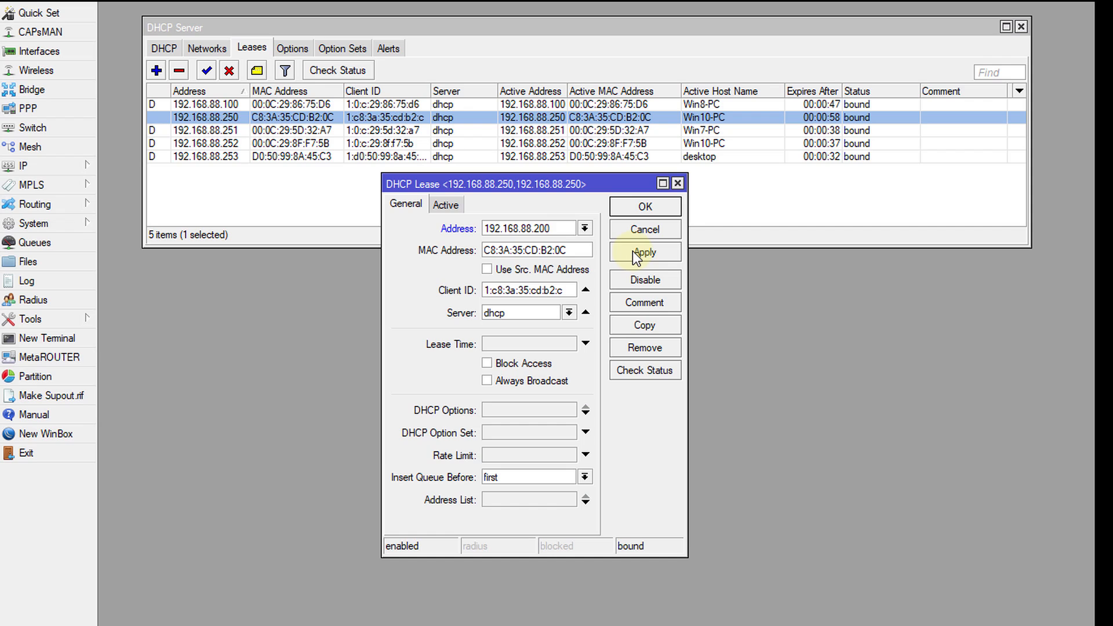
{"action": "left_click", "coordinate": [645, 252]}
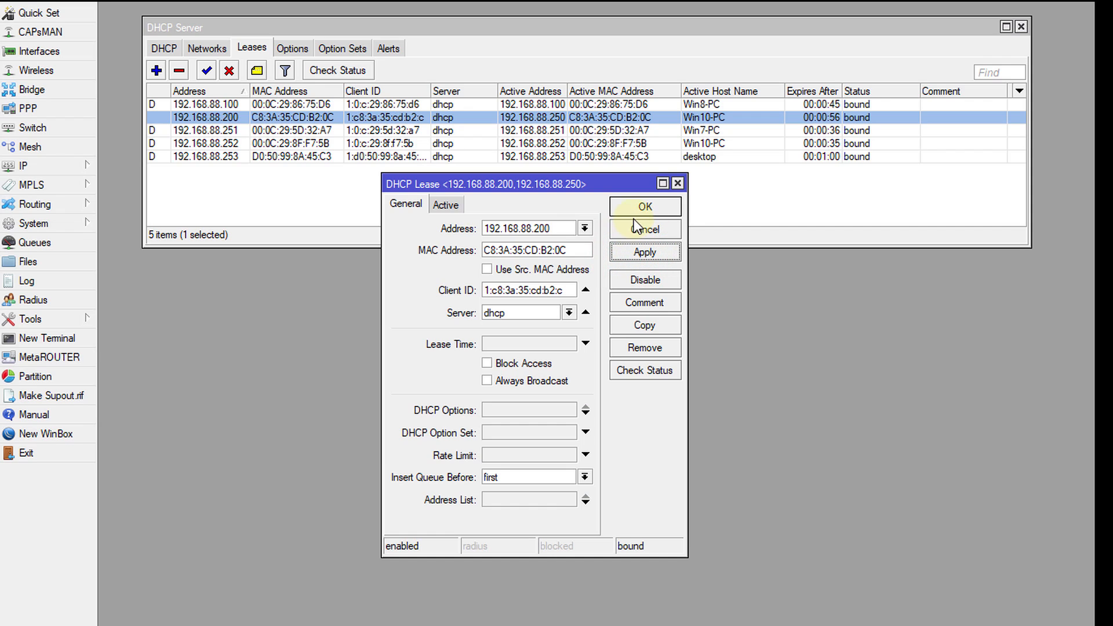
{"action": "left_click", "coordinate": [645, 206]}
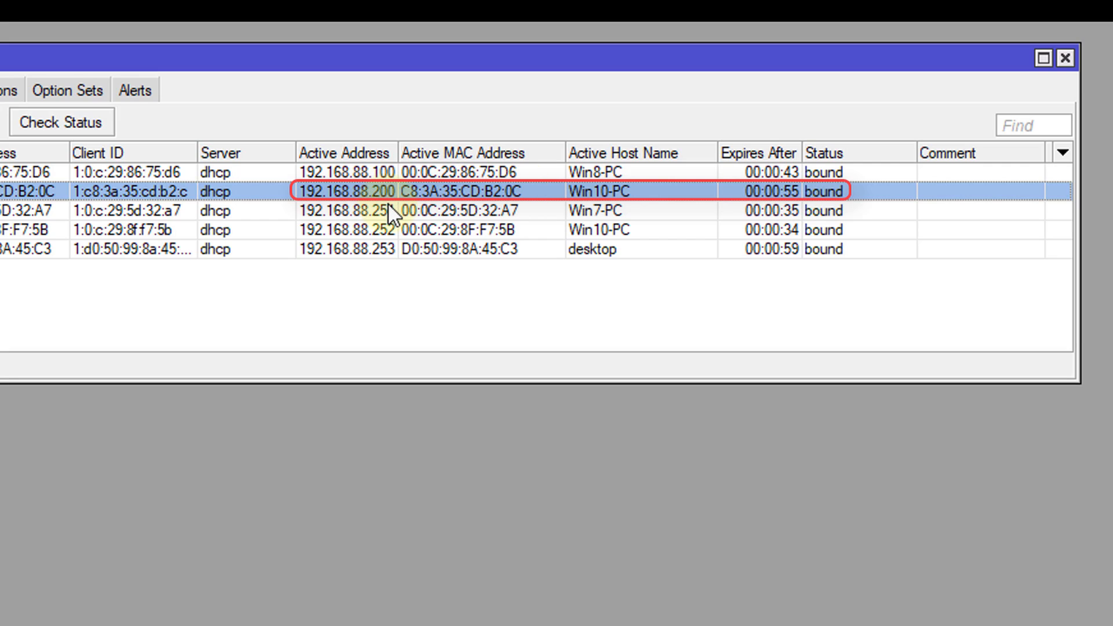
{"action": "mouse_move", "coordinate": [797, 212]}
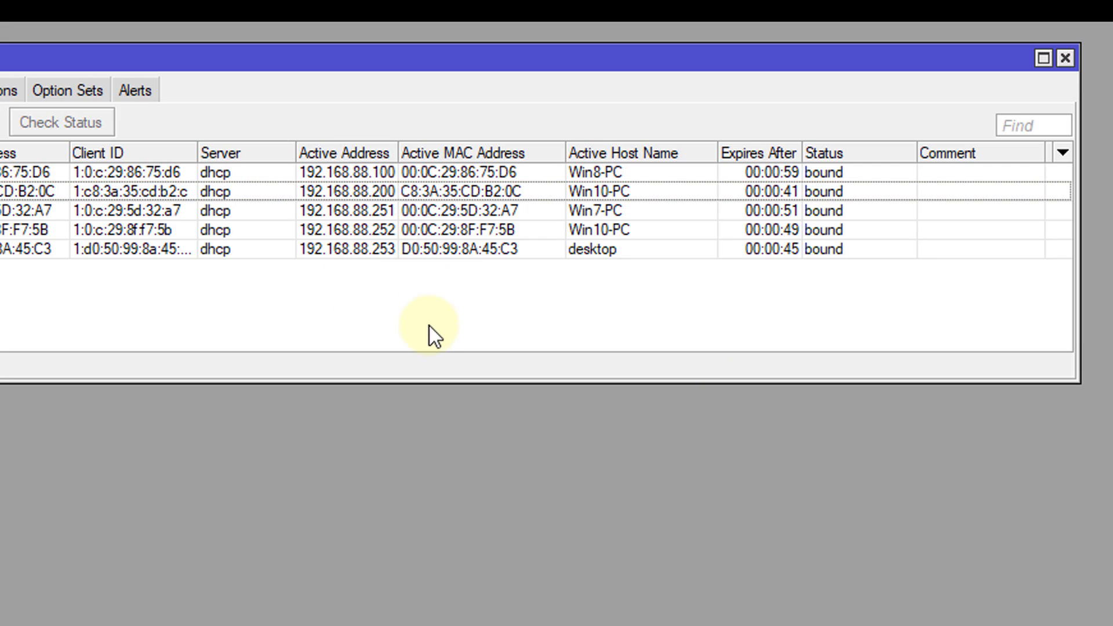
{"action": "mouse_move", "coordinate": [662, 534]}
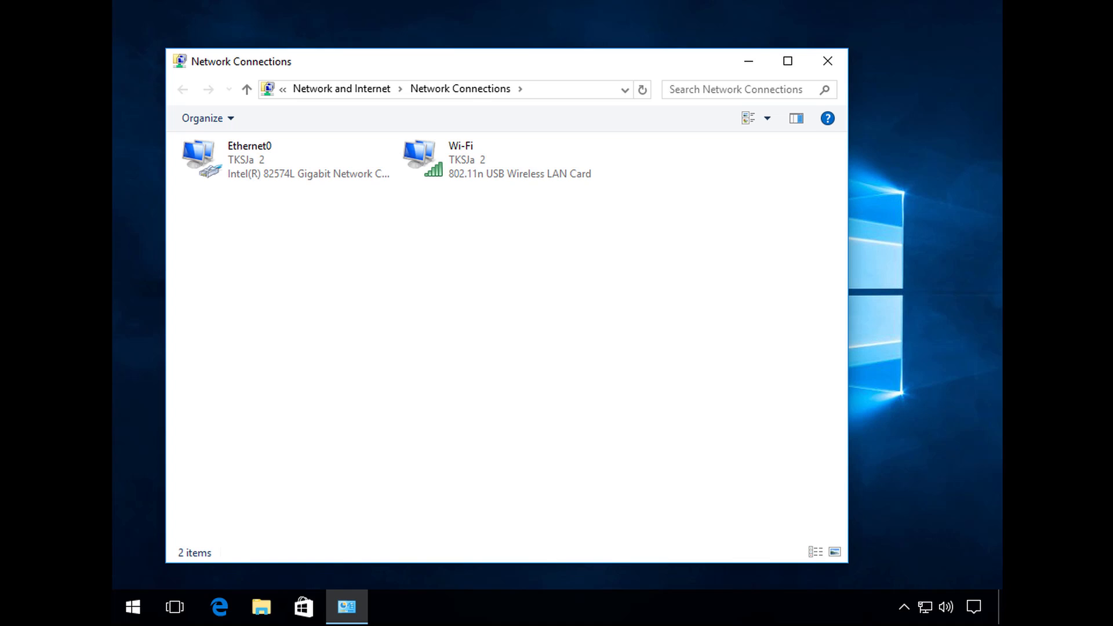
- View Ethernet0 details showing IPv4 192.168.88.252 and gateway 192.168.88.1, then close them
{"action": "left_click", "coordinate": [269, 166]}
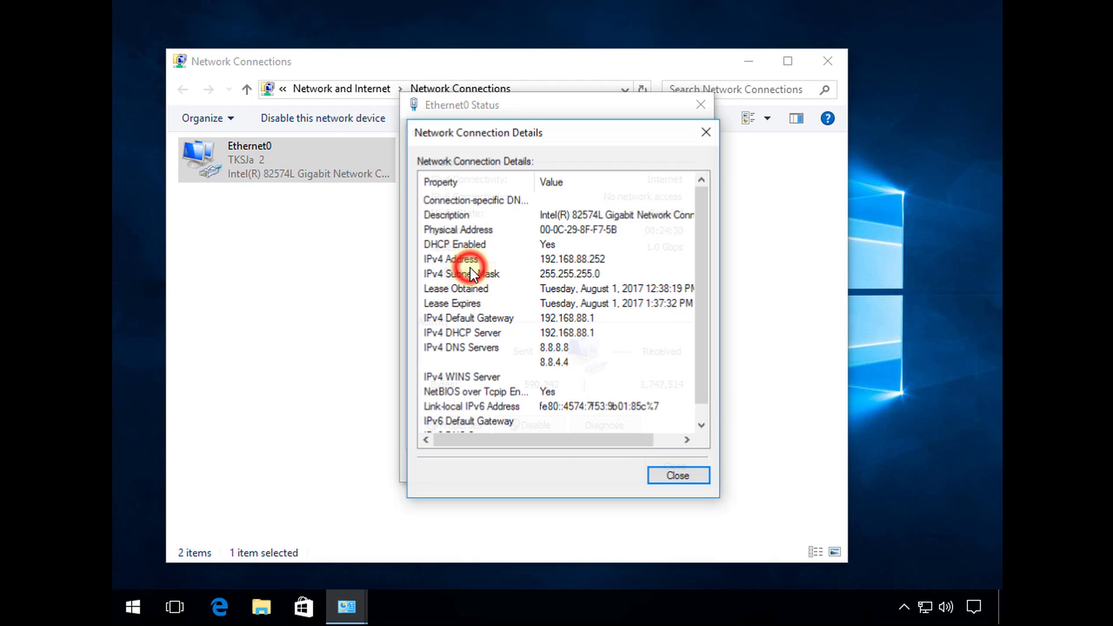
{"action": "mouse_move", "coordinate": [596, 196]}
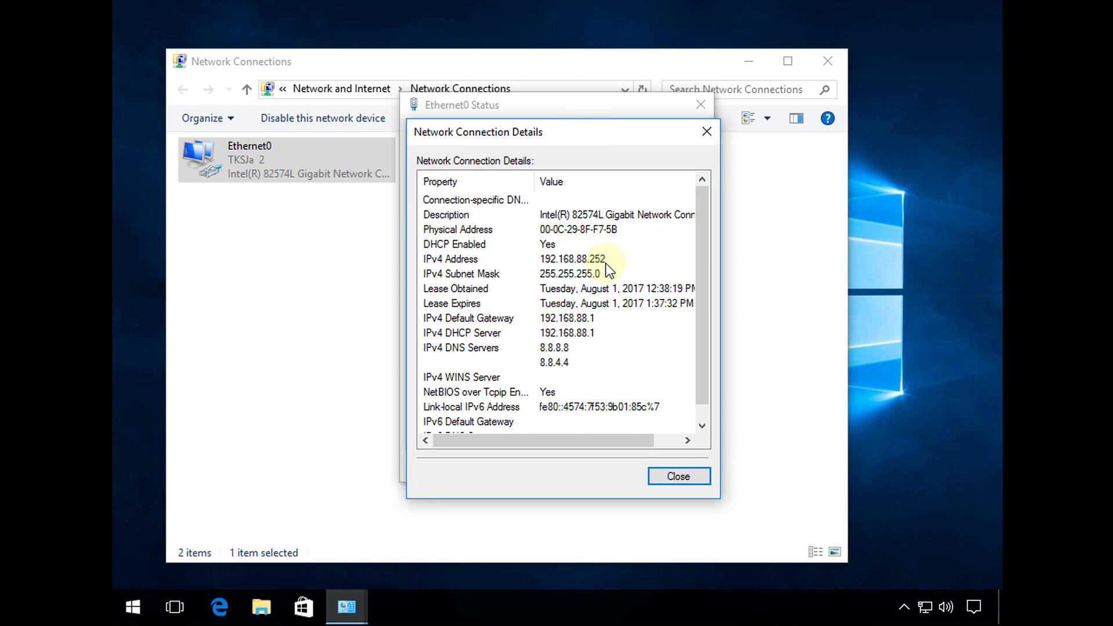
{"action": "left_click", "coordinate": [707, 131]}
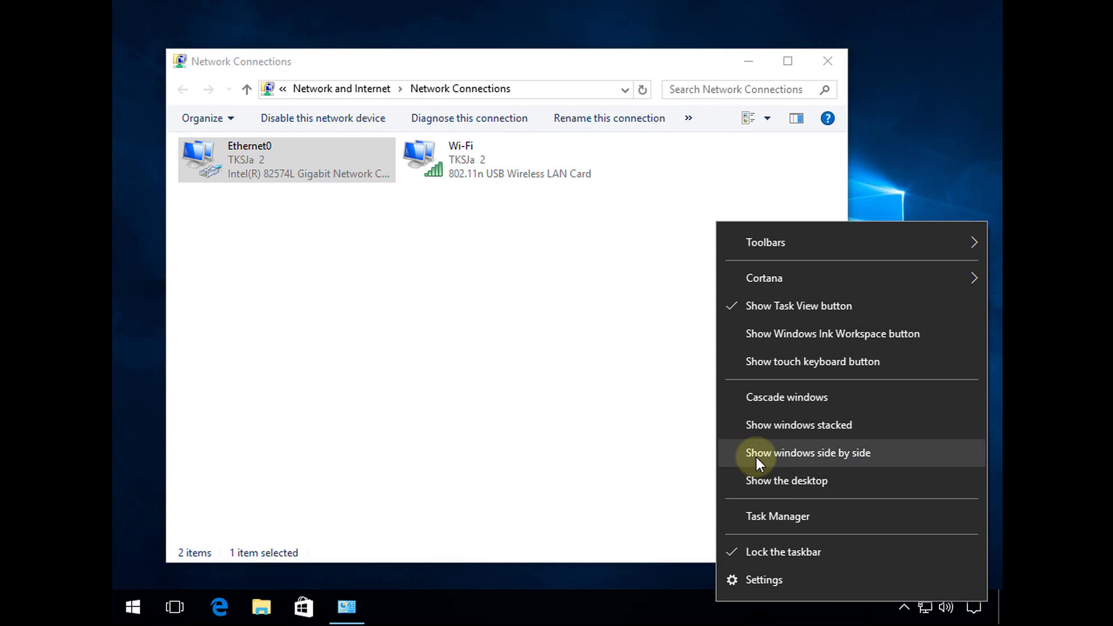
- Open Task Manager to check Wi-Fi at 192.168.88.200 and Ethernet0 at .252
{"action": "left_click", "coordinate": [777, 516]}
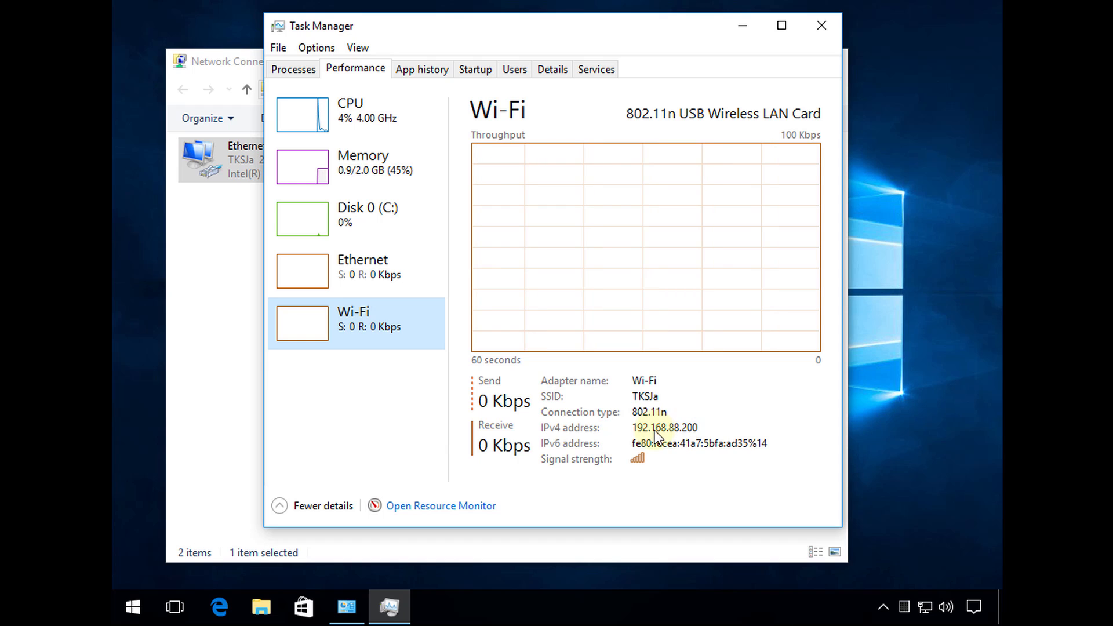
{"action": "mouse_move", "coordinate": [342, 253]}
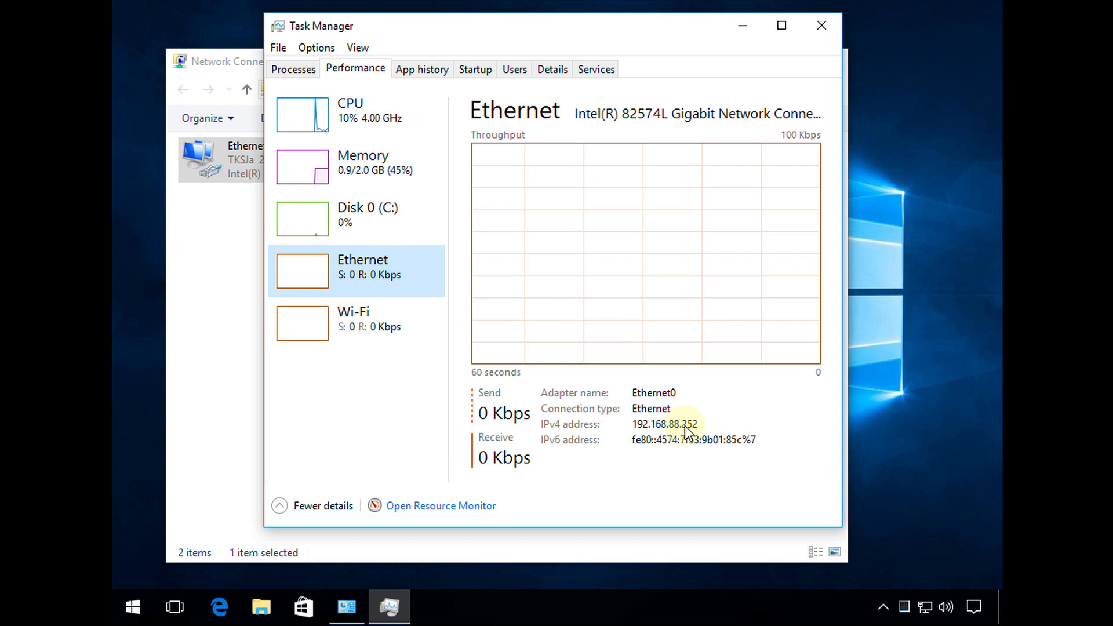
{"action": "mouse_move", "coordinate": [488, 271]}
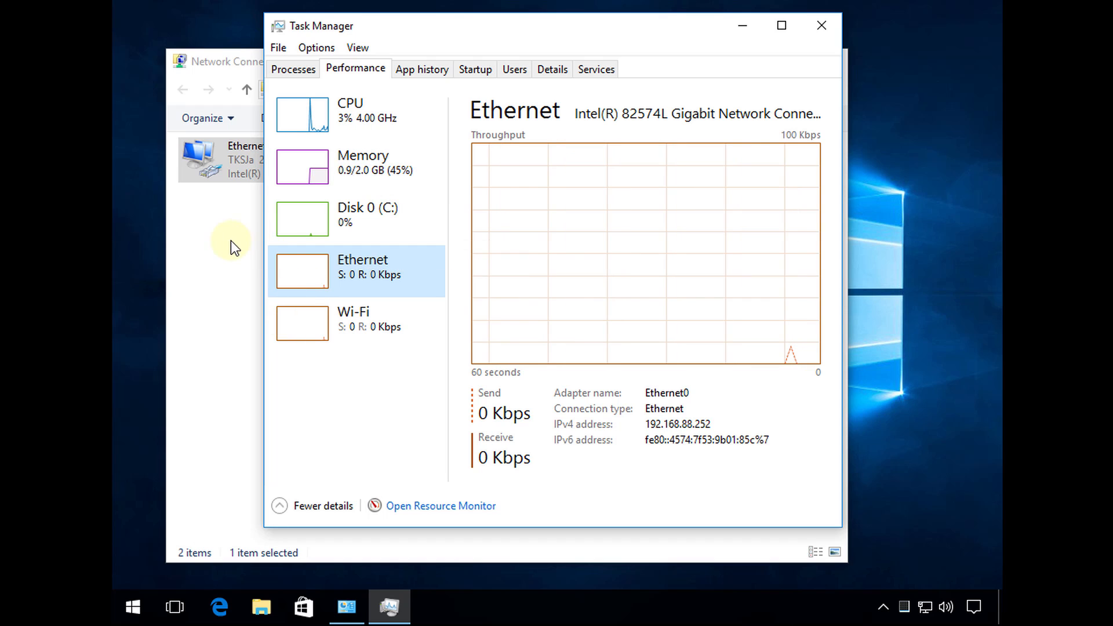
- Disconnect the Wi-Fi adapter from TKSJa using the tray's wireless network list
{"action": "right_click", "coordinate": [465, 156]}
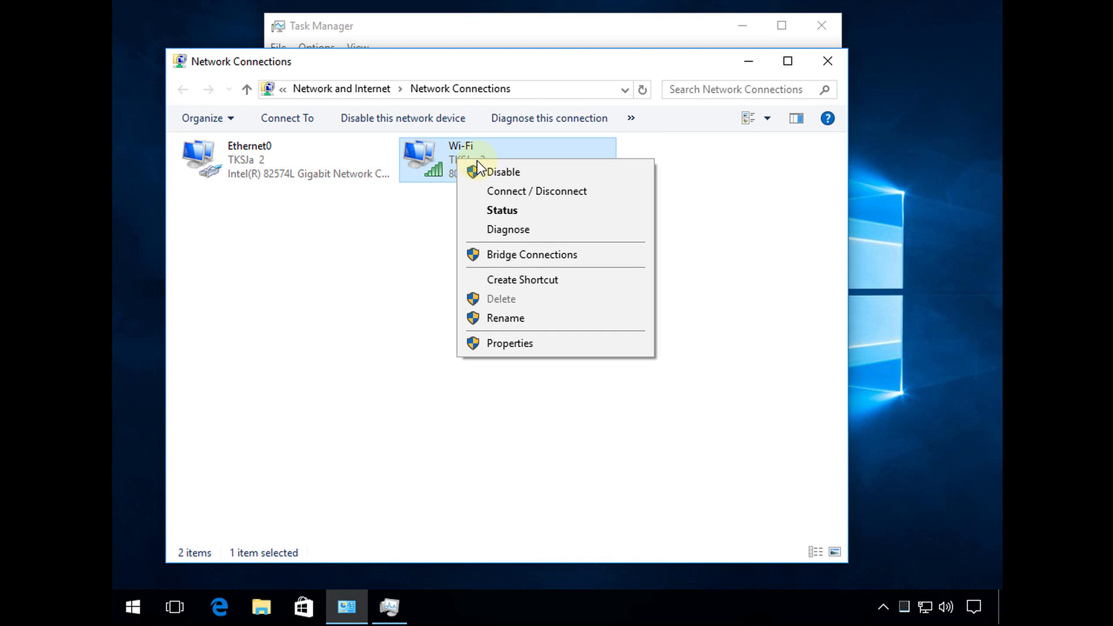
{"action": "mouse_move", "coordinate": [496, 176]}
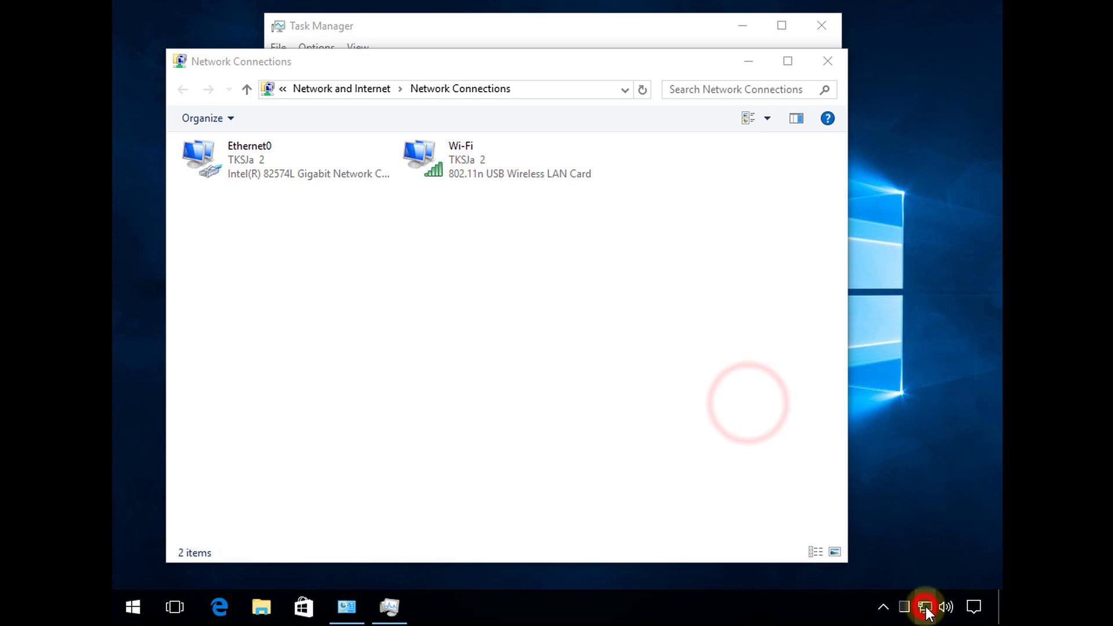
{"action": "left_click", "coordinate": [922, 607]}
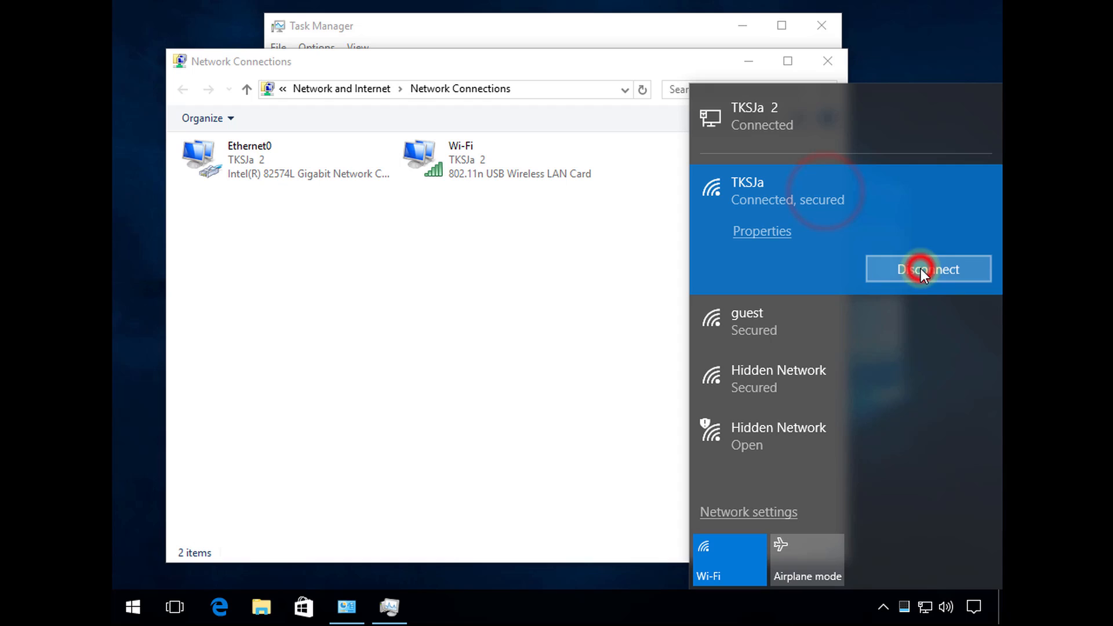
{"action": "left_click", "coordinate": [927, 269]}
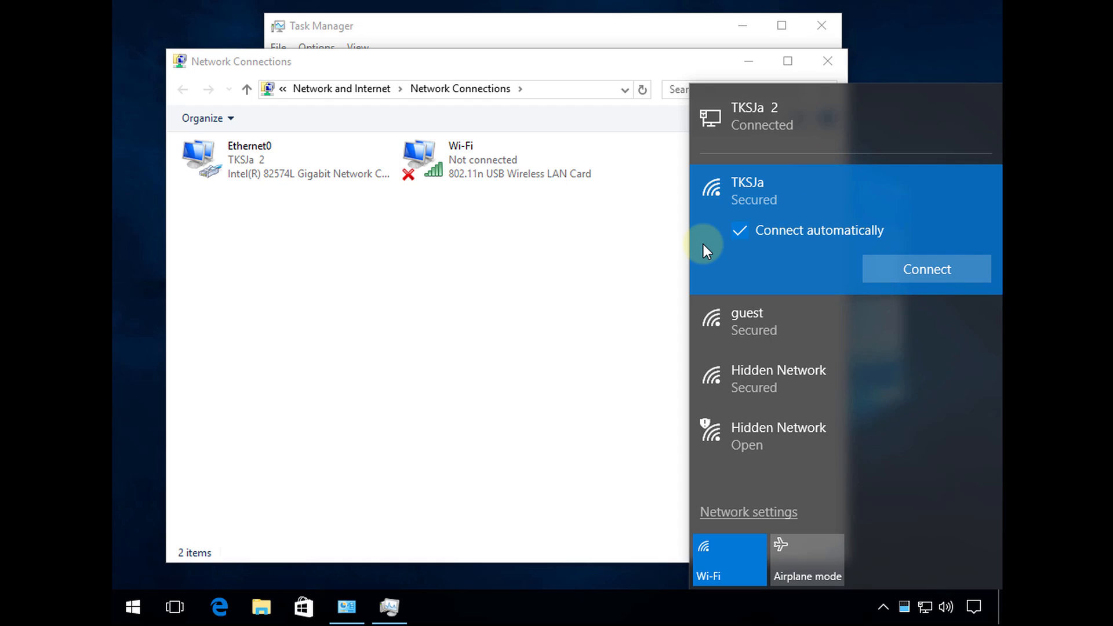
{"action": "left_click", "coordinate": [926, 269]}
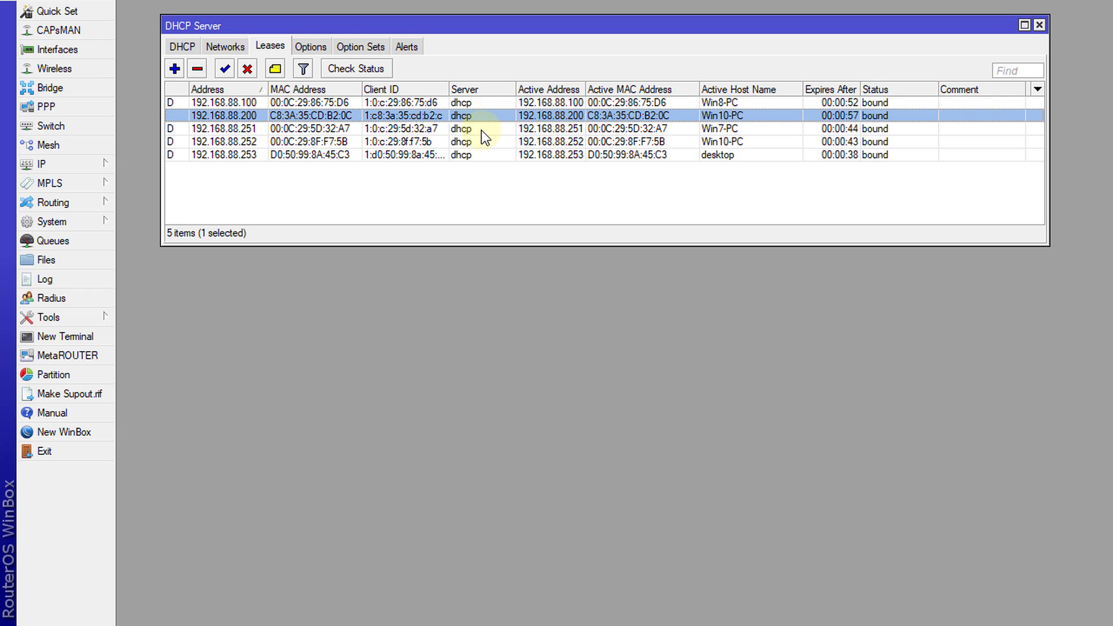
{"action": "mouse_move", "coordinate": [578, 128]}
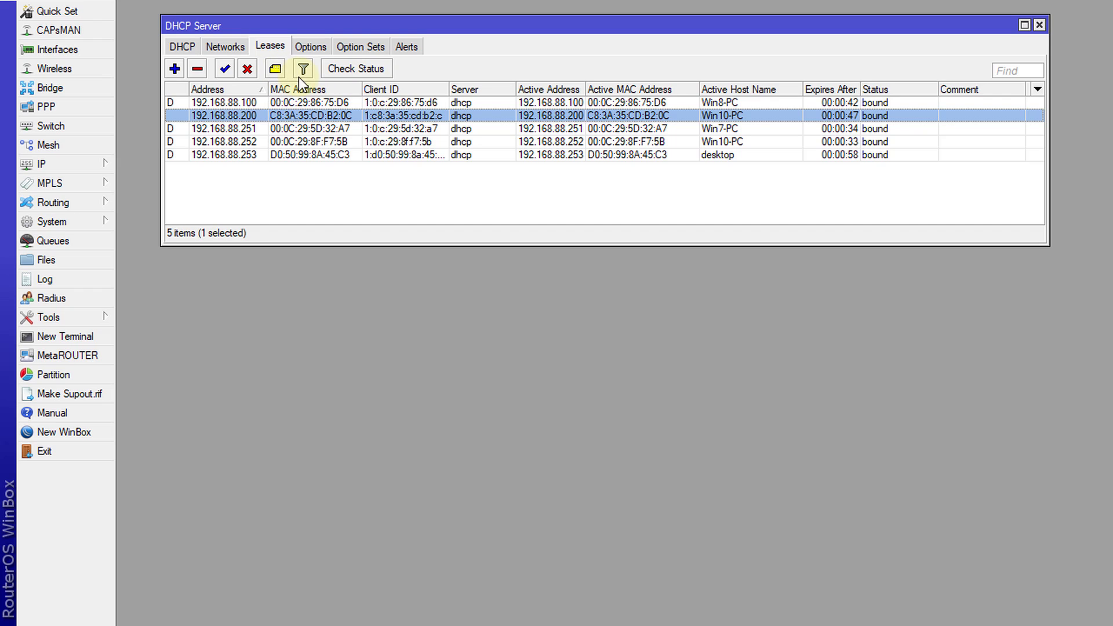
- Open an empty comment box for the Win10-PC lease at 192.168.88.200
{"action": "left_click", "coordinate": [274, 68]}
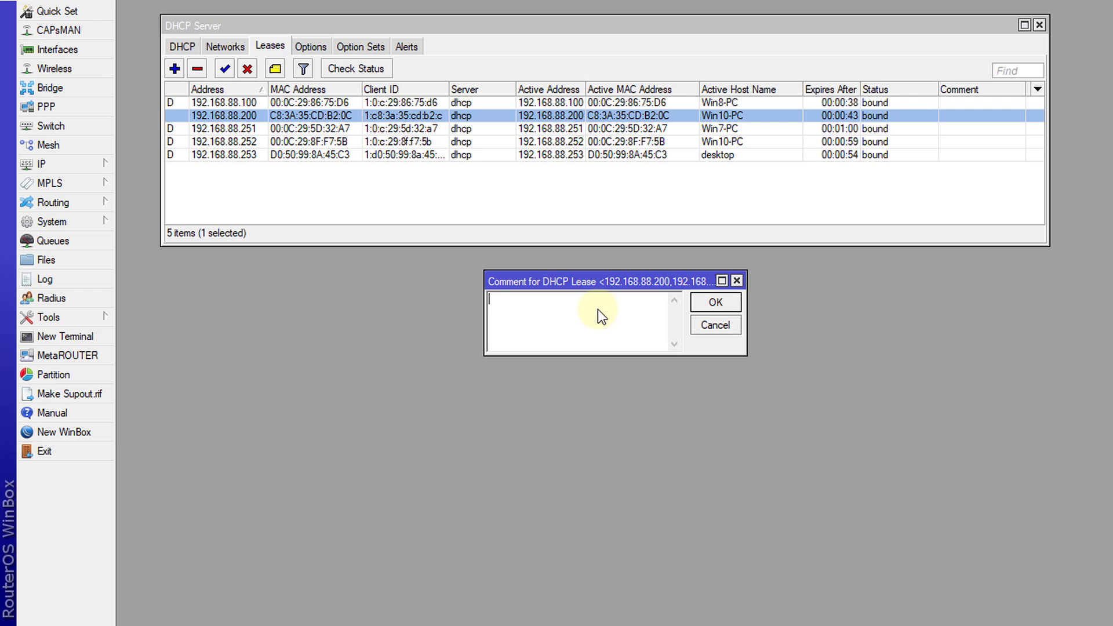
- Save the comment 'Windows 10 Computer' on the .200 lease and widen the Comment column
{"action": "type", "text": "Windows"}
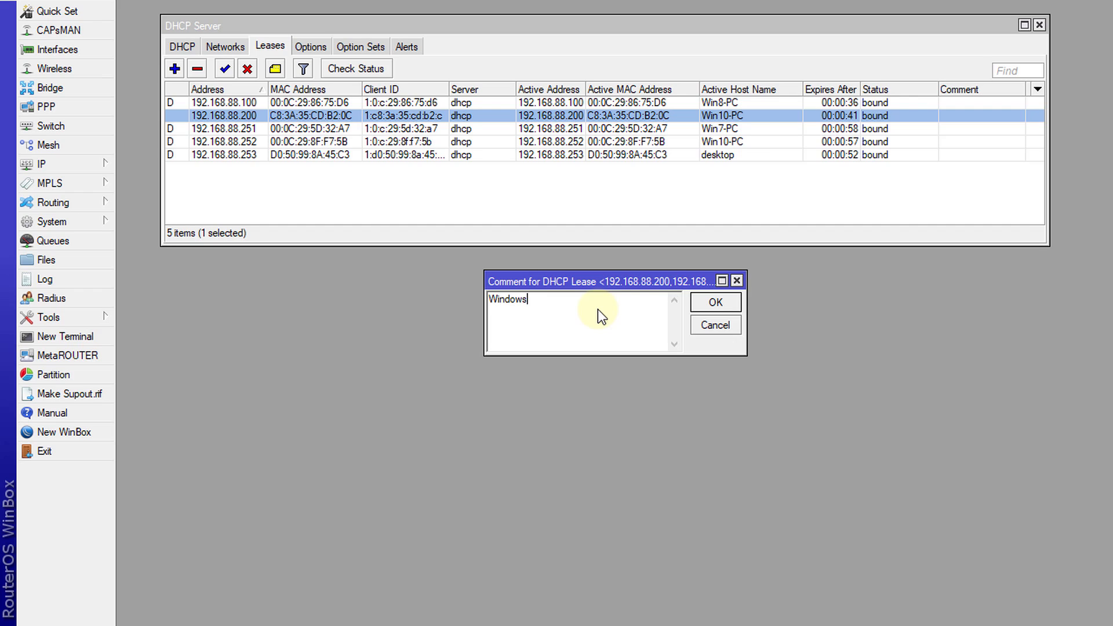
{"action": "type", "text": "10"}
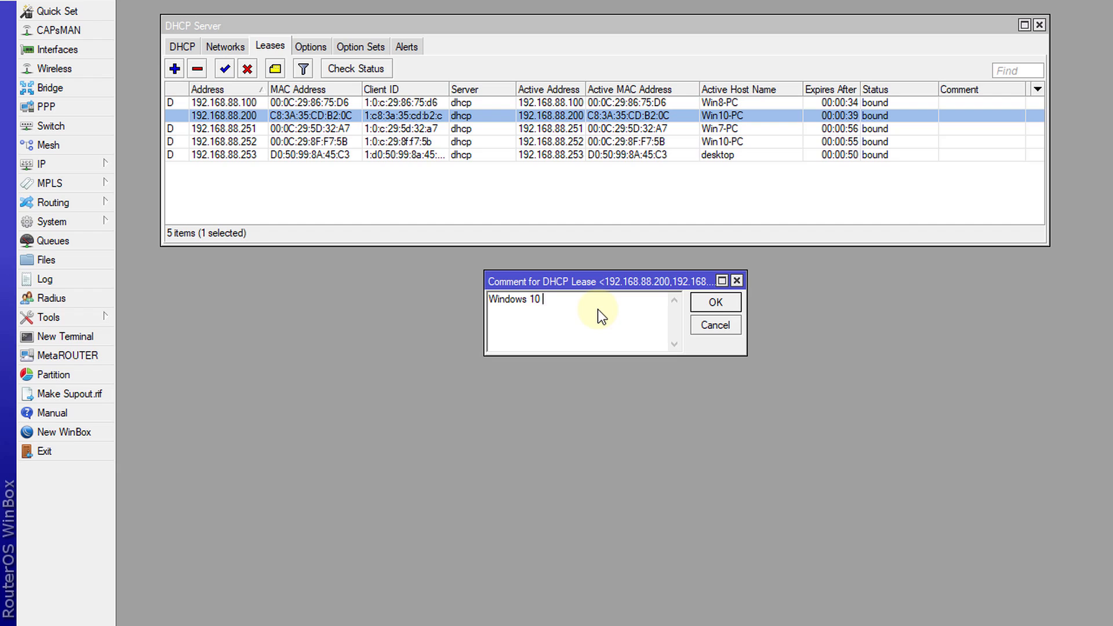
{"action": "type", "text": "Computer"}
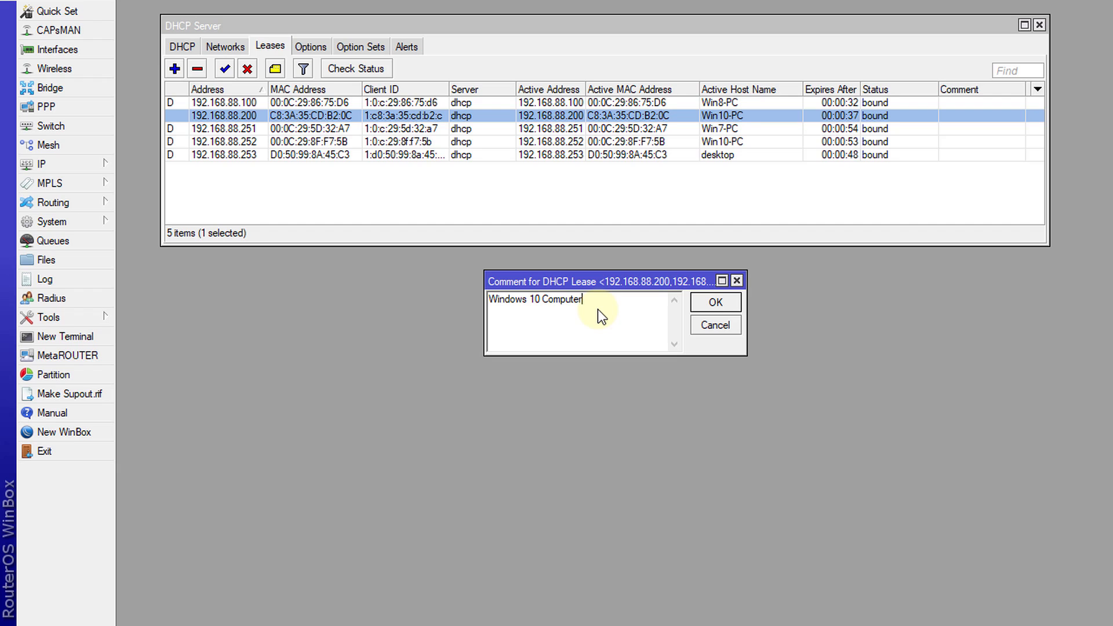
{"action": "left_click", "coordinate": [716, 302]}
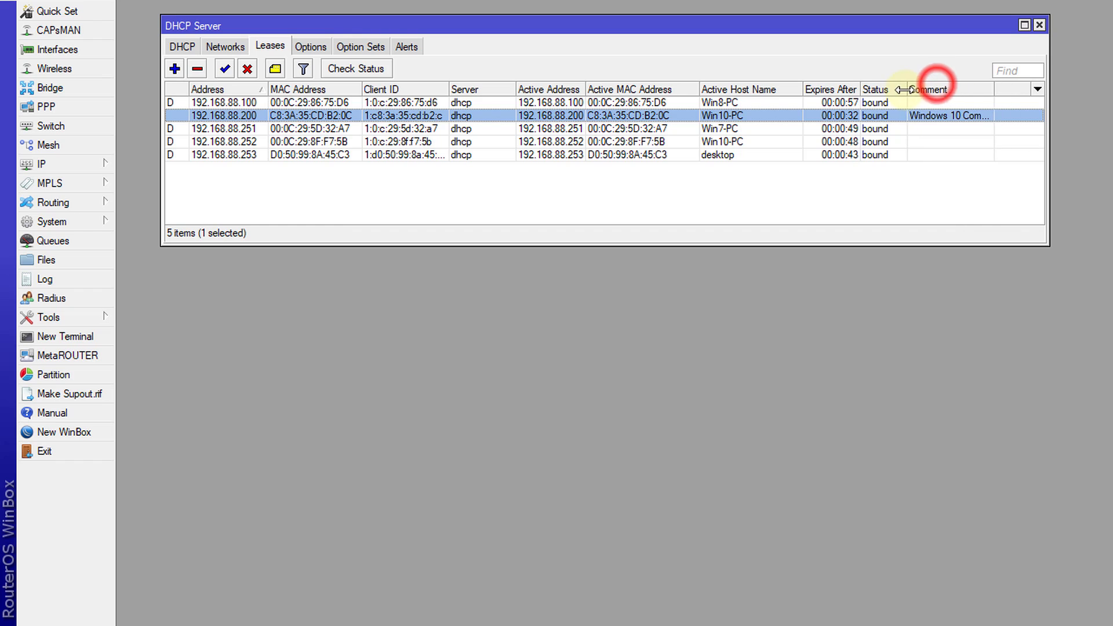
{"action": "left_click_drag", "start_coordinate": [911, 89], "coordinate": [993, 89]}
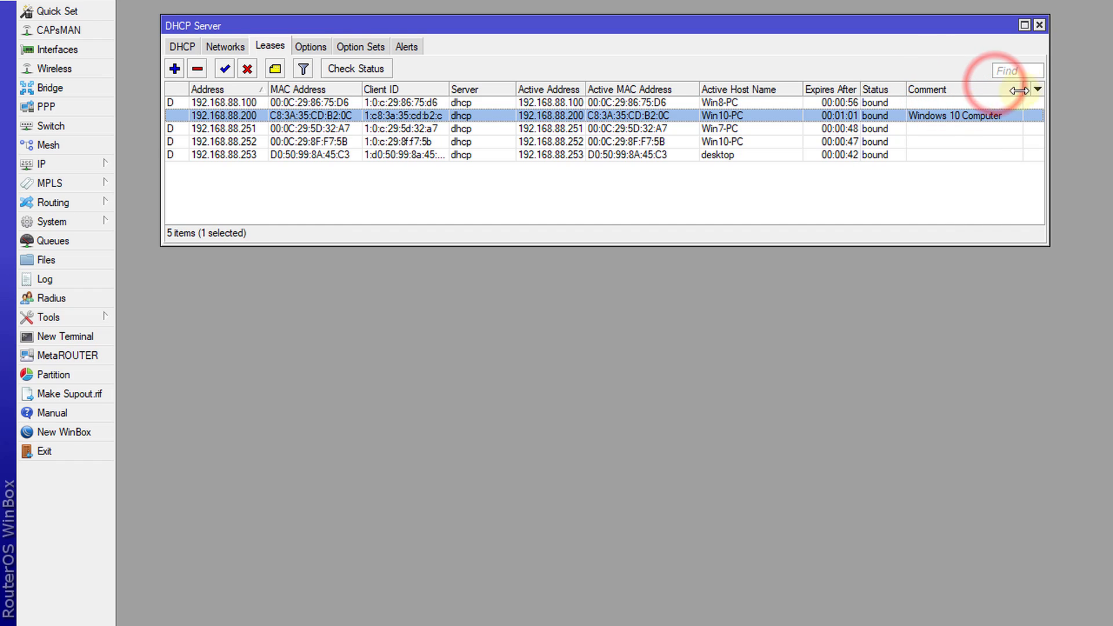